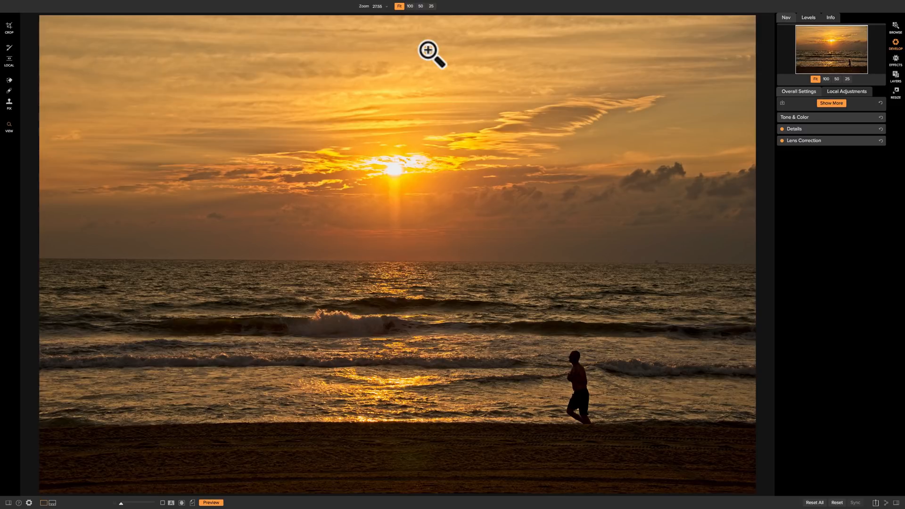
mouse_move(11, 110)
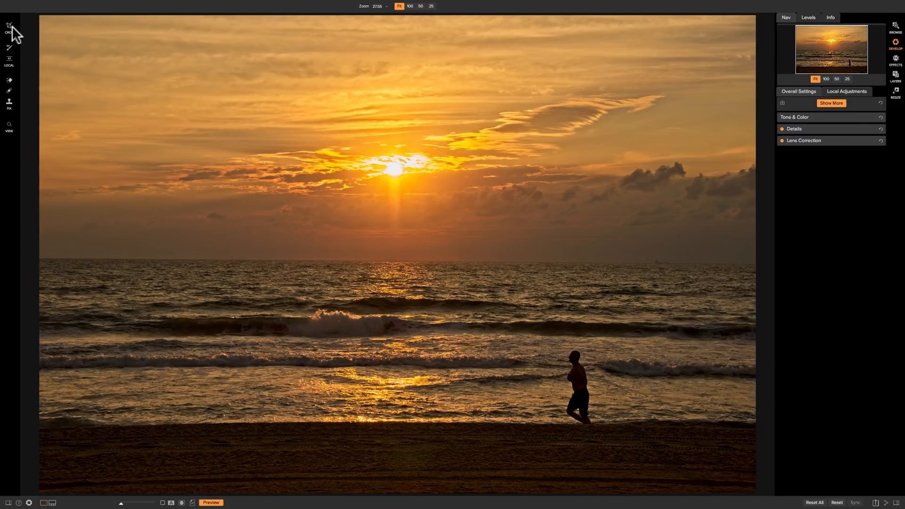
Start the Crop tool so the rule-of-thirds grid overlays the beach sunset photo.
click(8, 25)
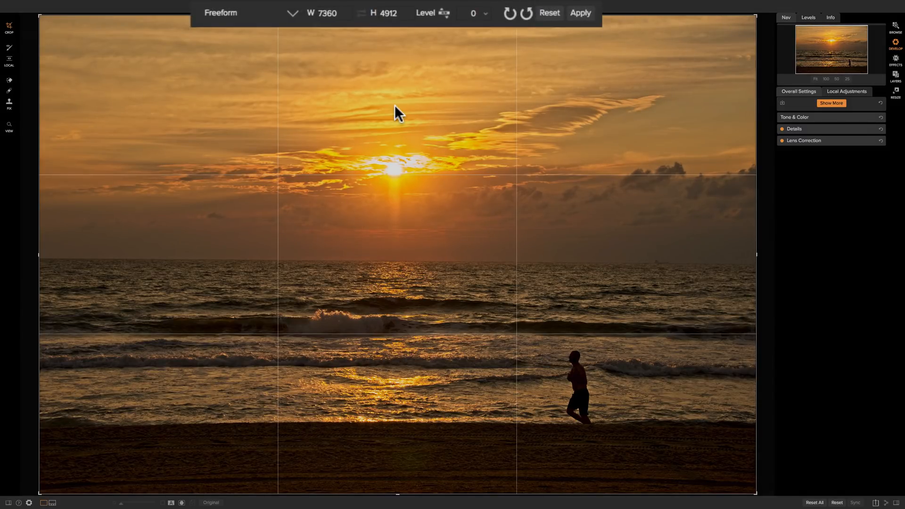
mouse_move(394, 40)
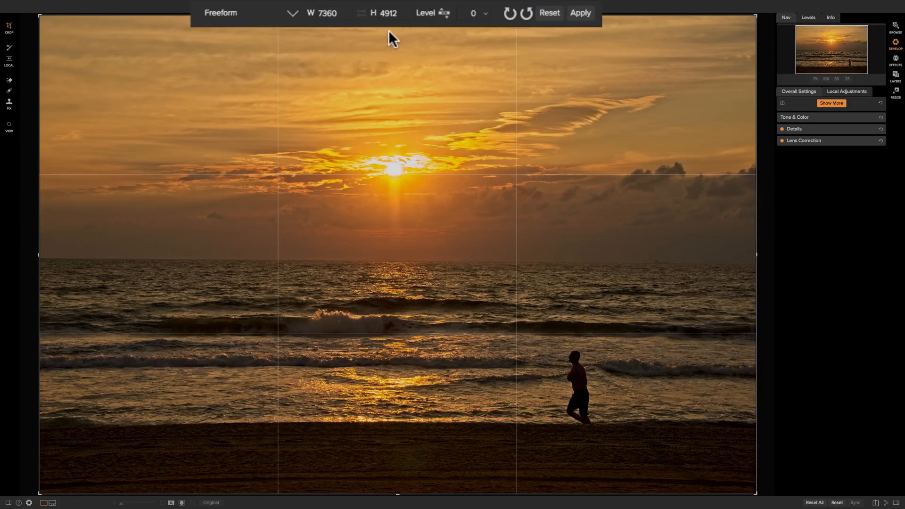
mouse_move(447, 27)
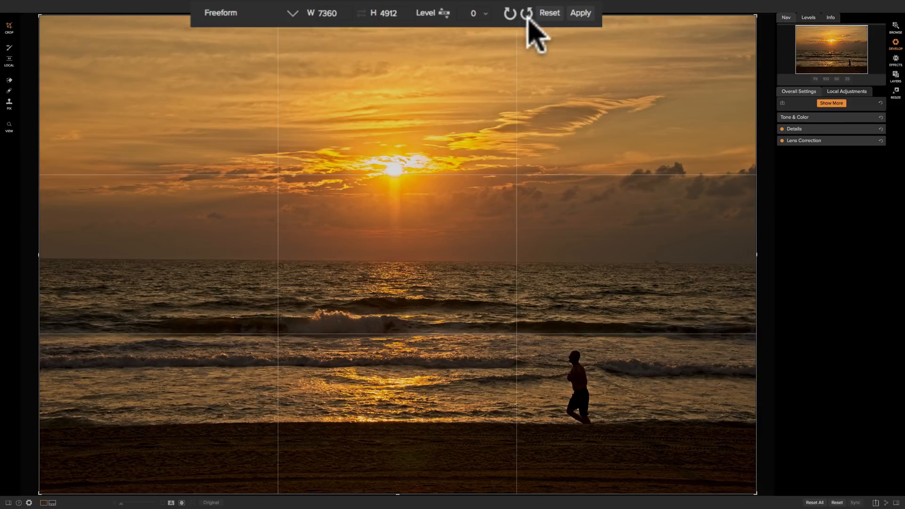
mouse_move(459, 36)
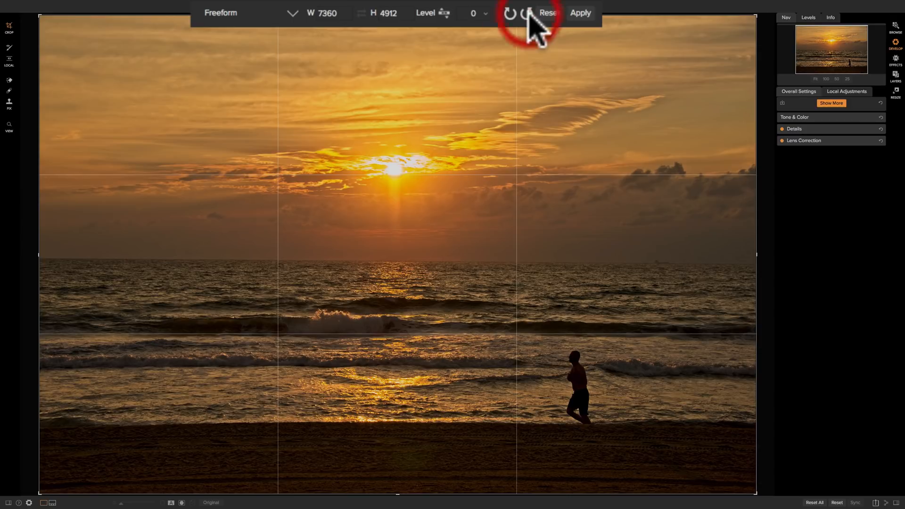
click(509, 12)
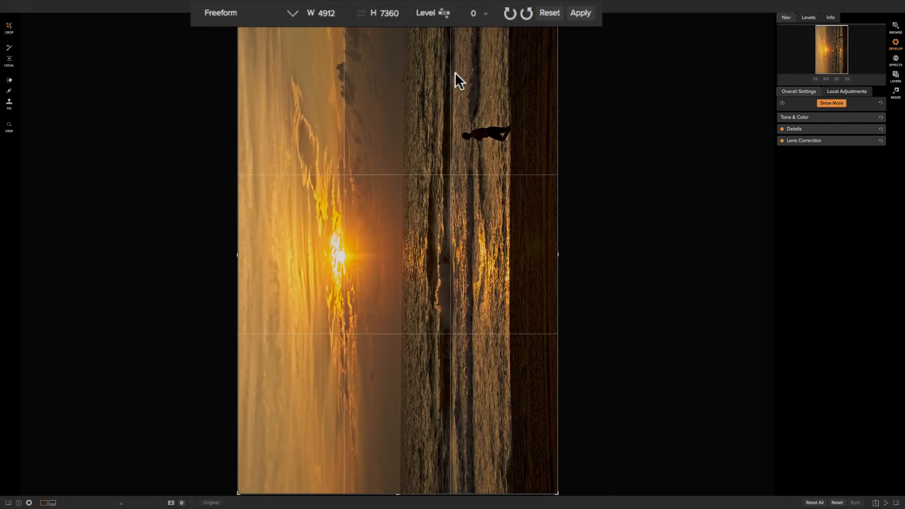
click(508, 12)
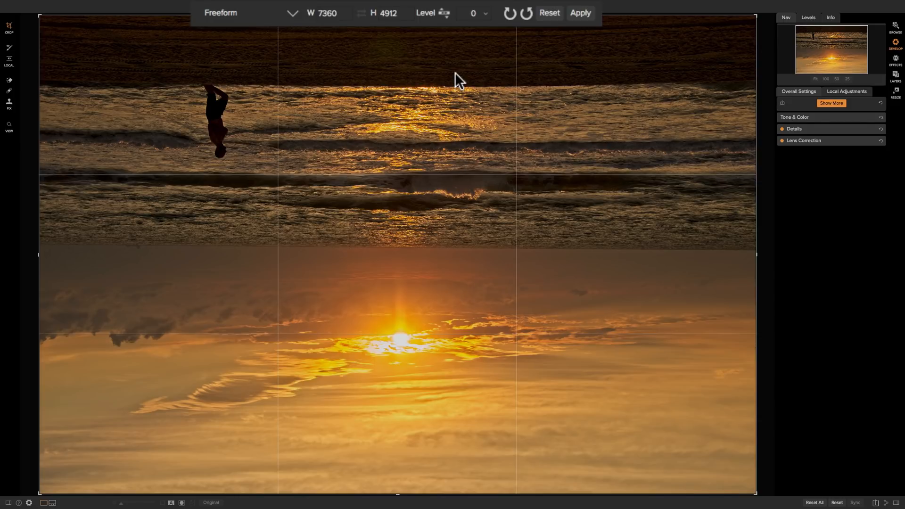
mouse_move(454, 88)
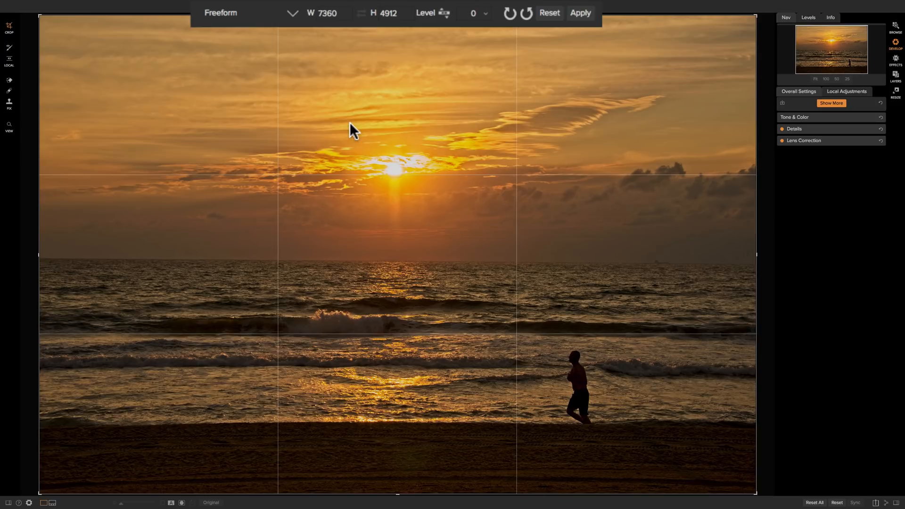
mouse_move(356, 136)
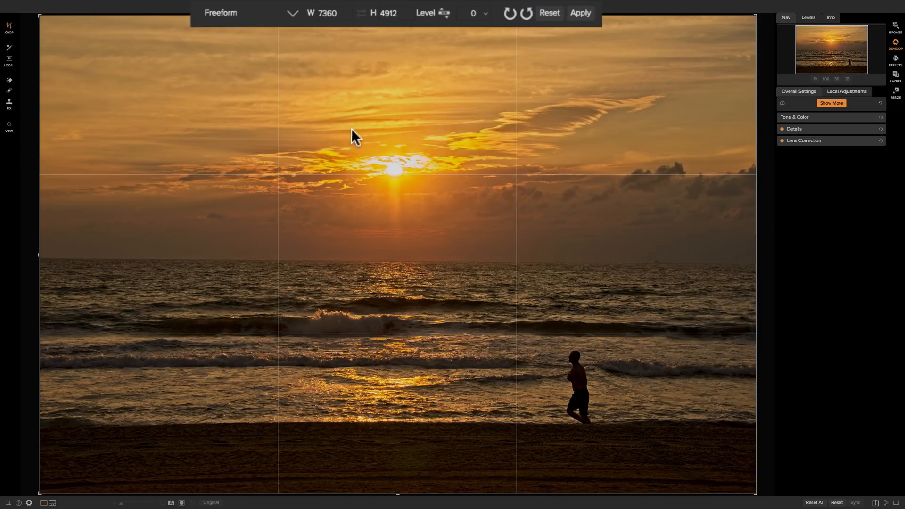
mouse_move(438, 26)
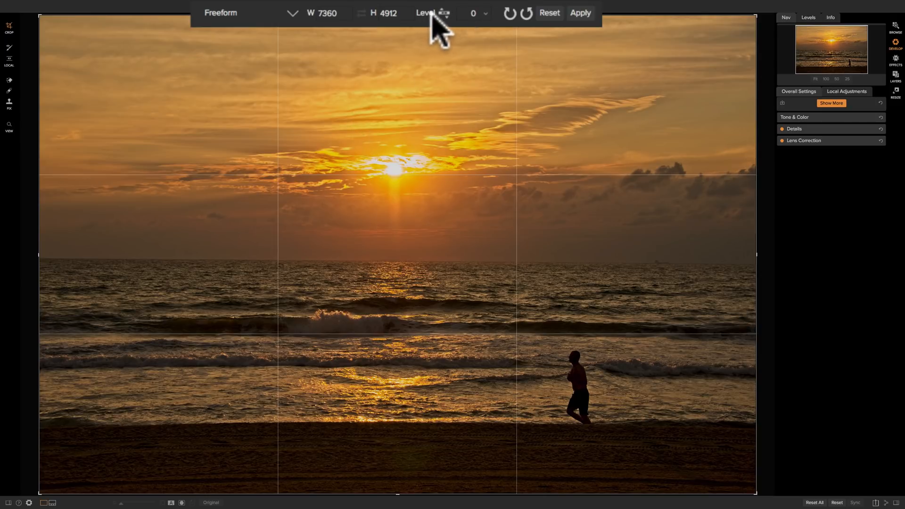
Level the photo by tracing a line along the sea horizon from left edge to right.
click(444, 12)
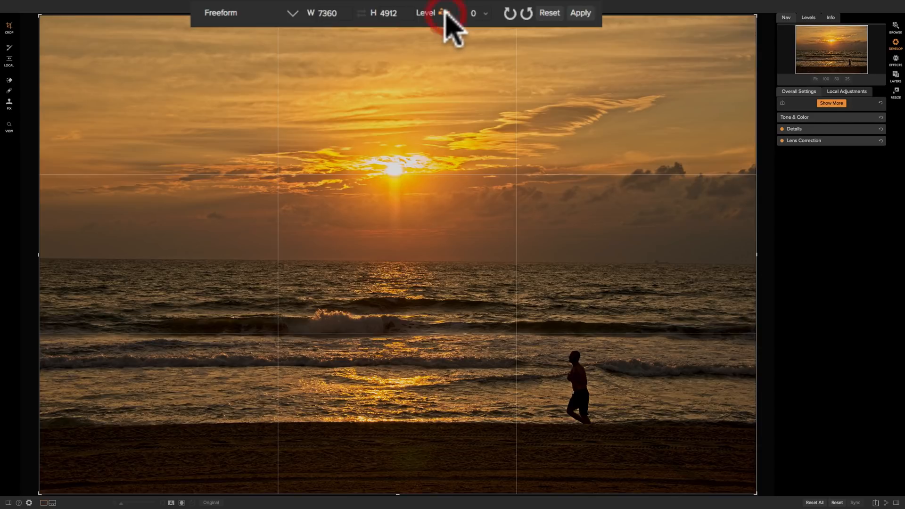
mouse_move(422, 73)
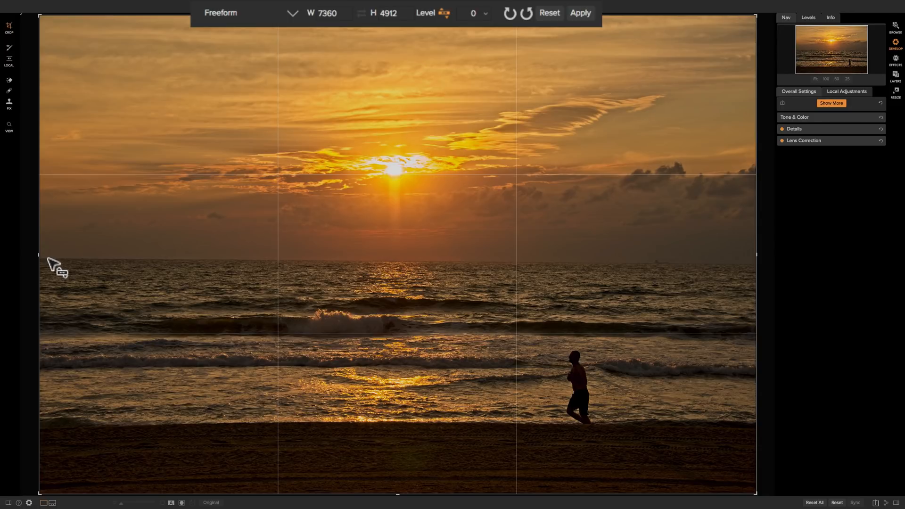
mouse_move(66, 272)
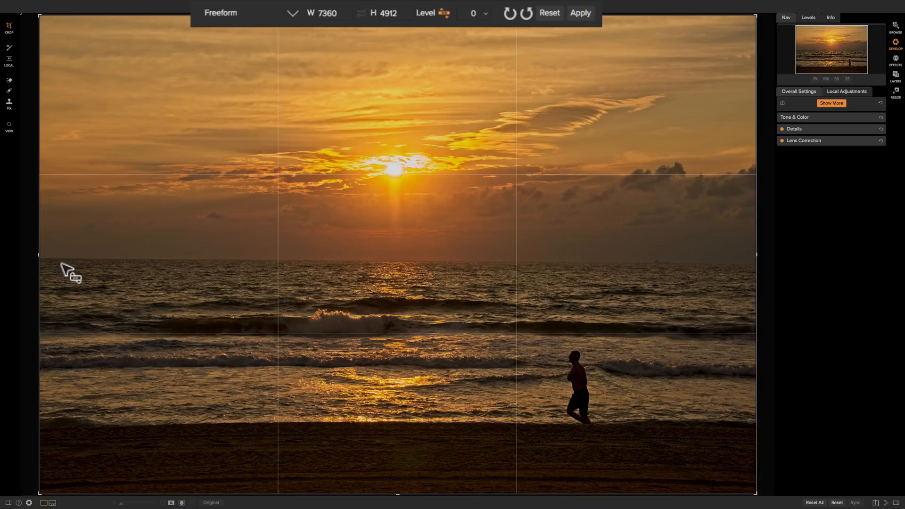
mouse_move(62, 269)
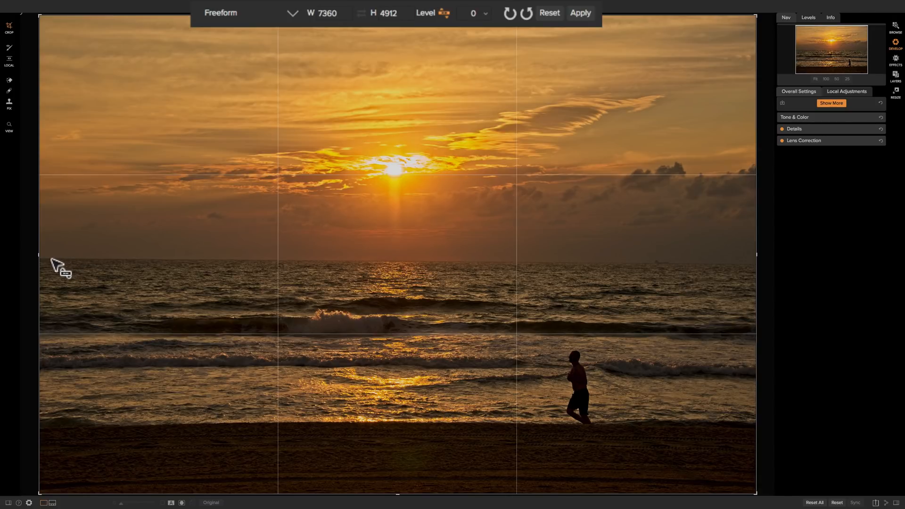
drag(50, 258, 196, 266)
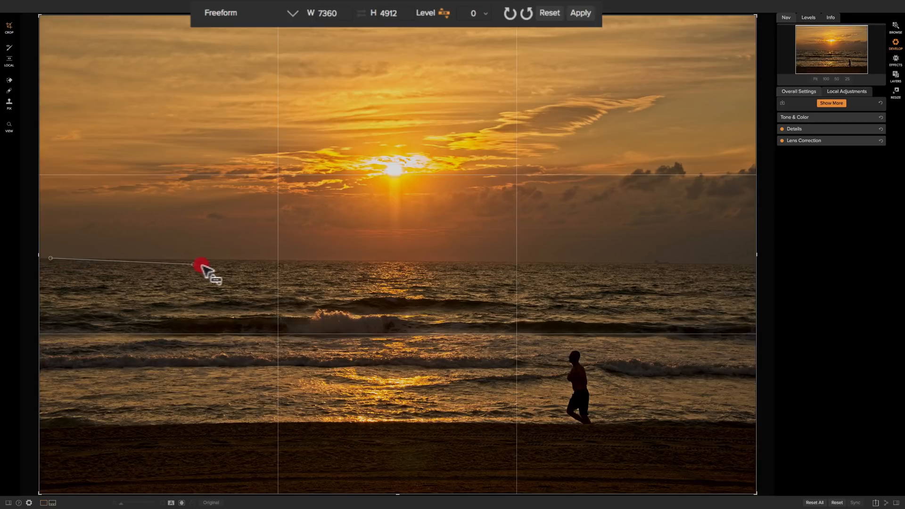
drag(201, 264, 571, 261)
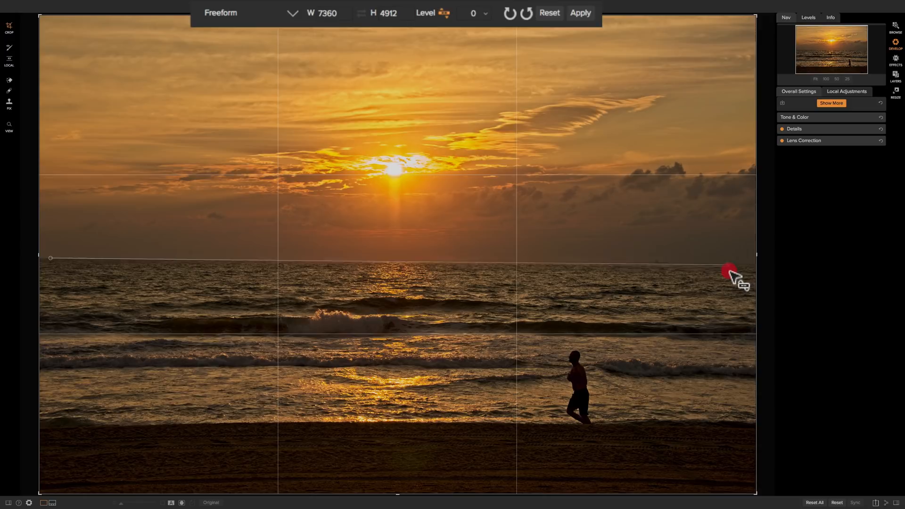
drag(733, 277, 761, 266)
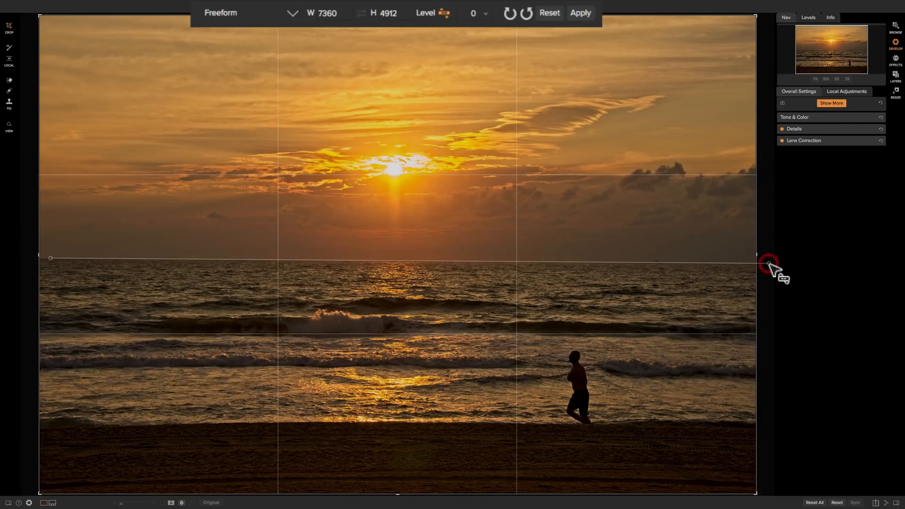
drag(769, 263, 753, 257)
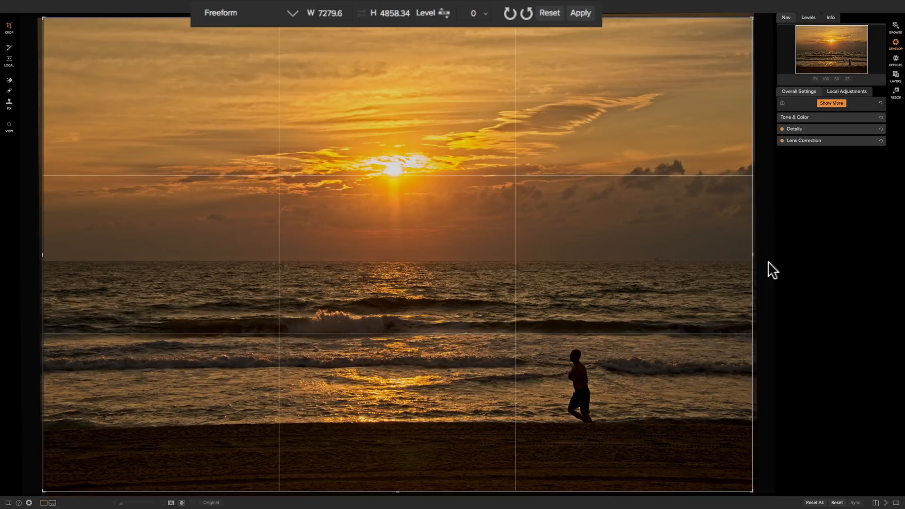
mouse_move(584, 160)
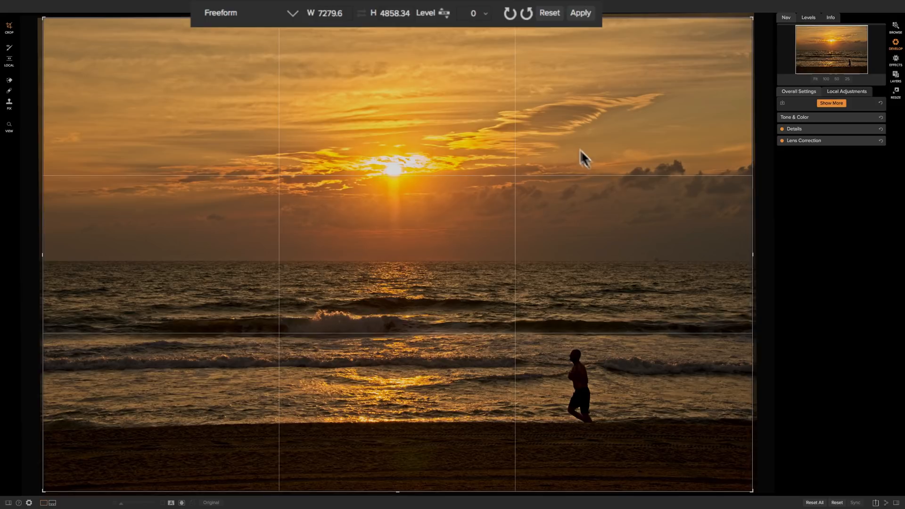
Reset the straightening, try several tilt angles, then reset to zero tilt at full 7360×4912.
click(547, 13)
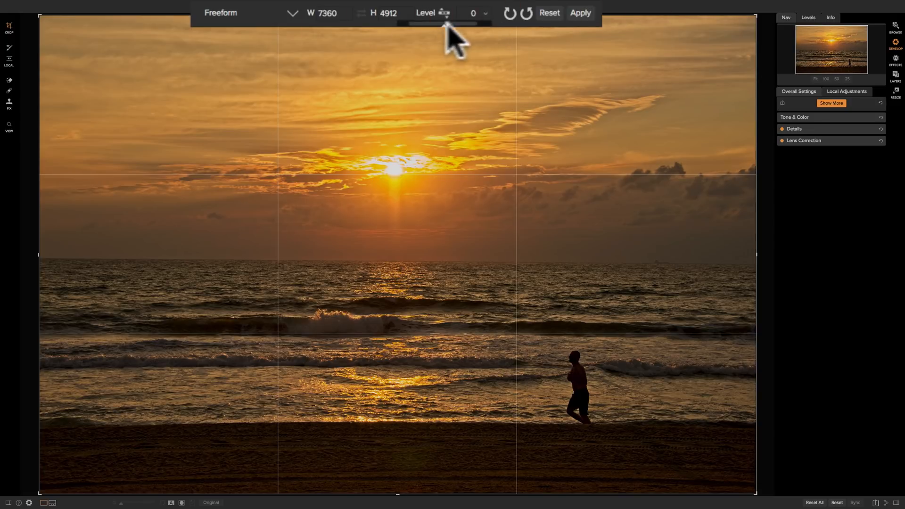
drag(443, 22, 450, 22)
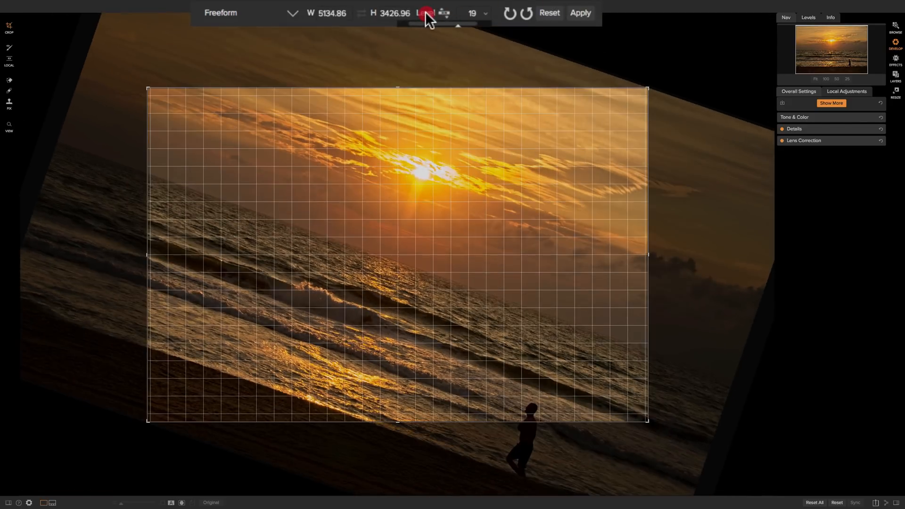
drag(427, 12, 444, 26)
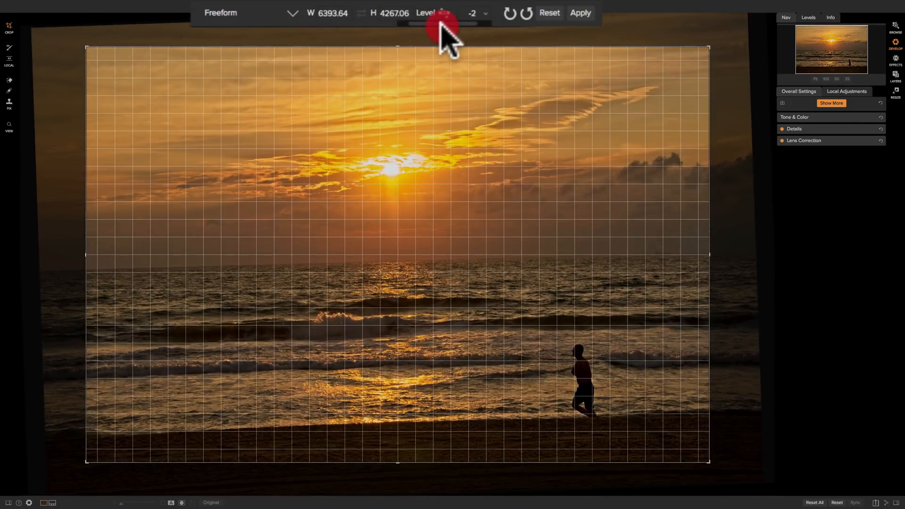
drag(447, 21, 447, 22)
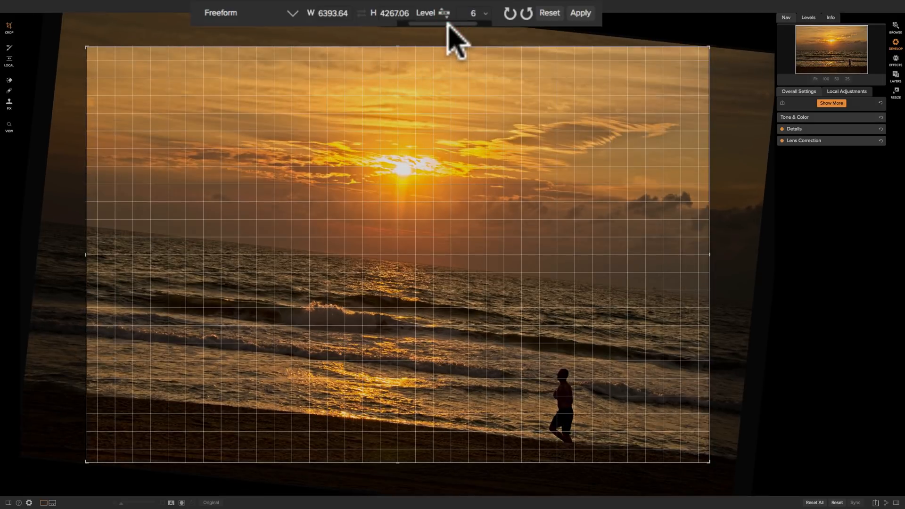
drag(462, 22, 438, 22)
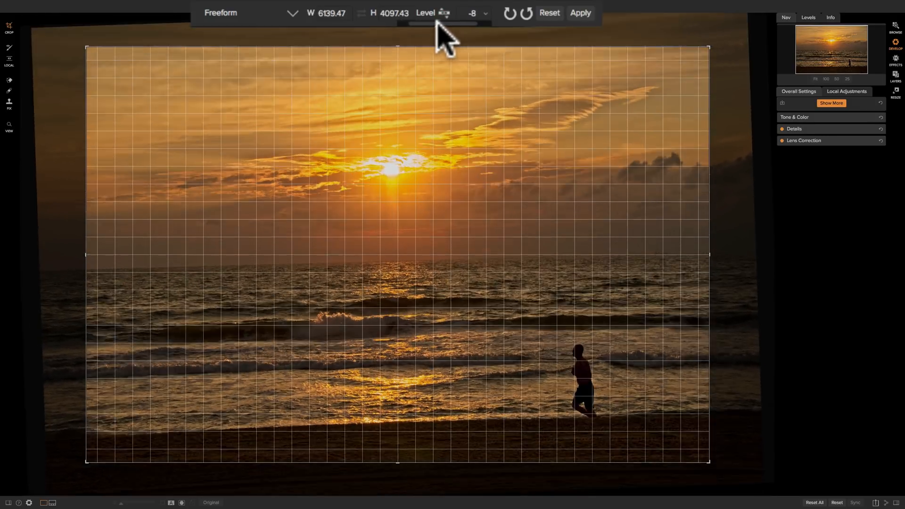
click(546, 12)
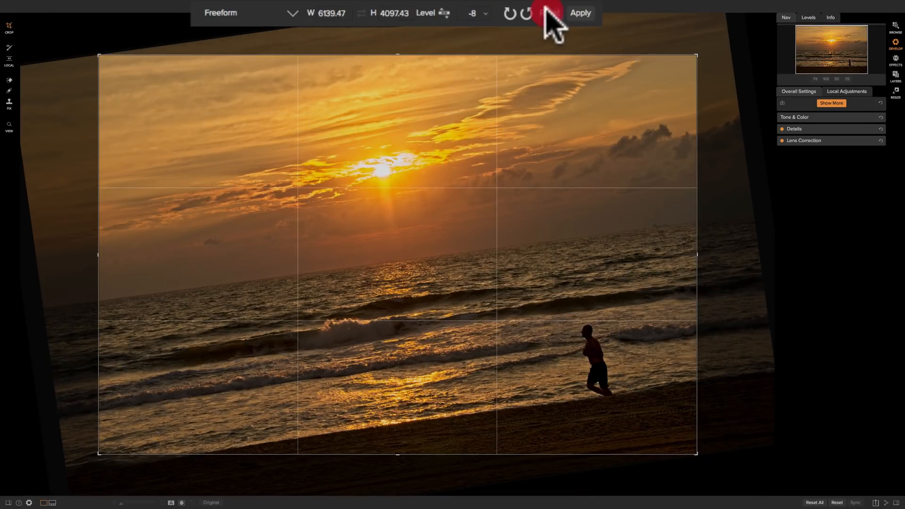
click(548, 12)
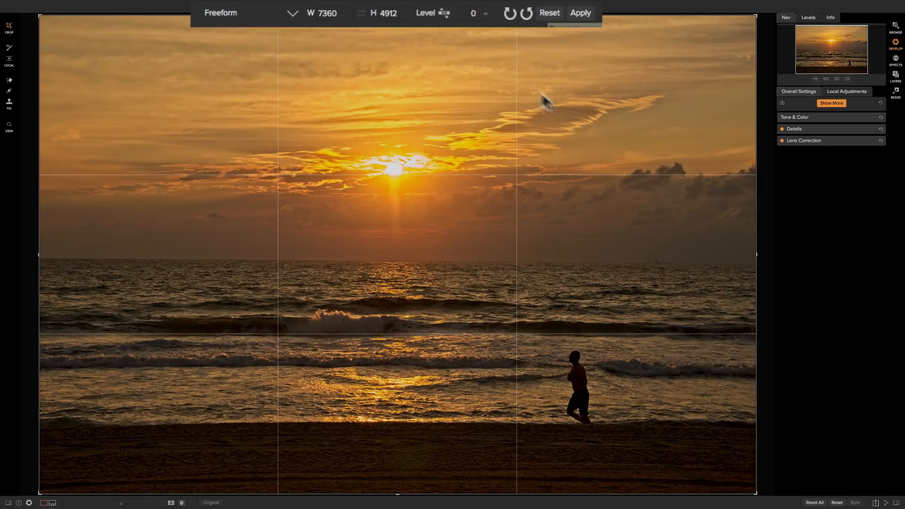
mouse_move(724, 236)
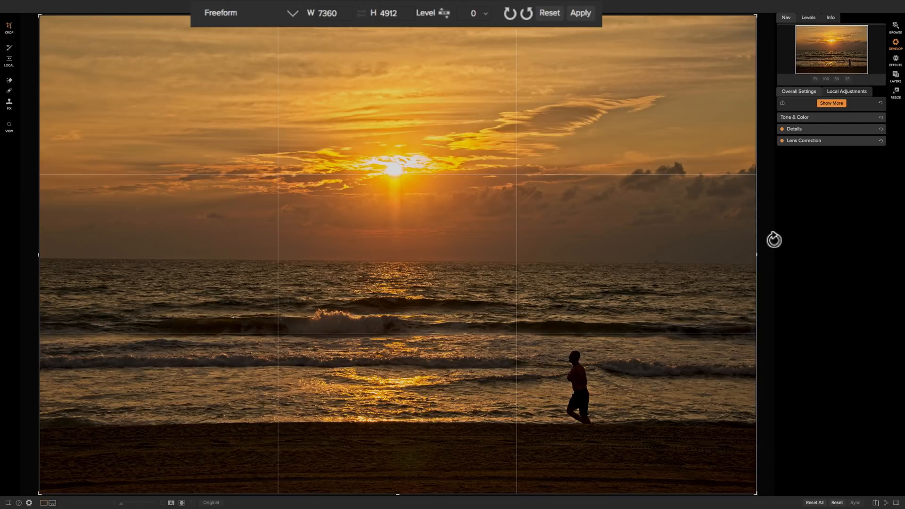
Nudge the freeform crop frame edge so it covers nearly the whole image at zero tilt.
drag(773, 239, 764, 228)
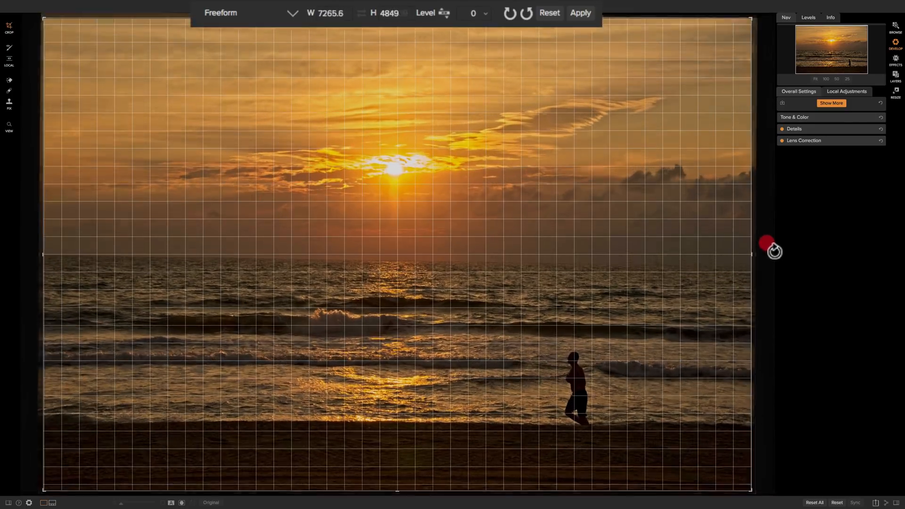
drag(766, 242, 766, 226)
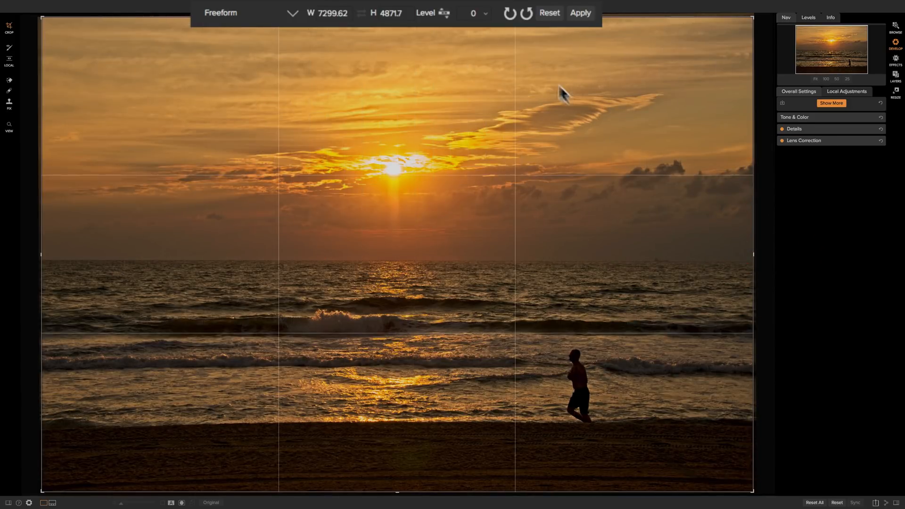
mouse_move(553, 27)
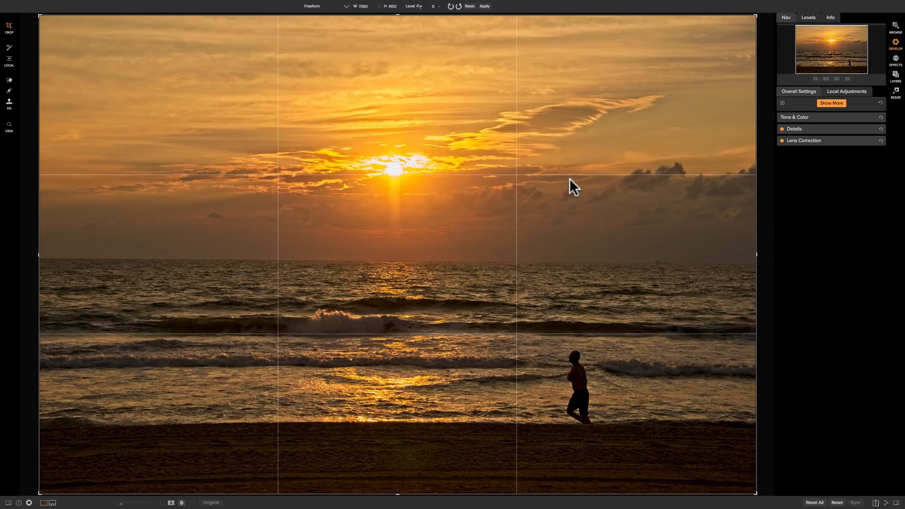
mouse_move(440, 118)
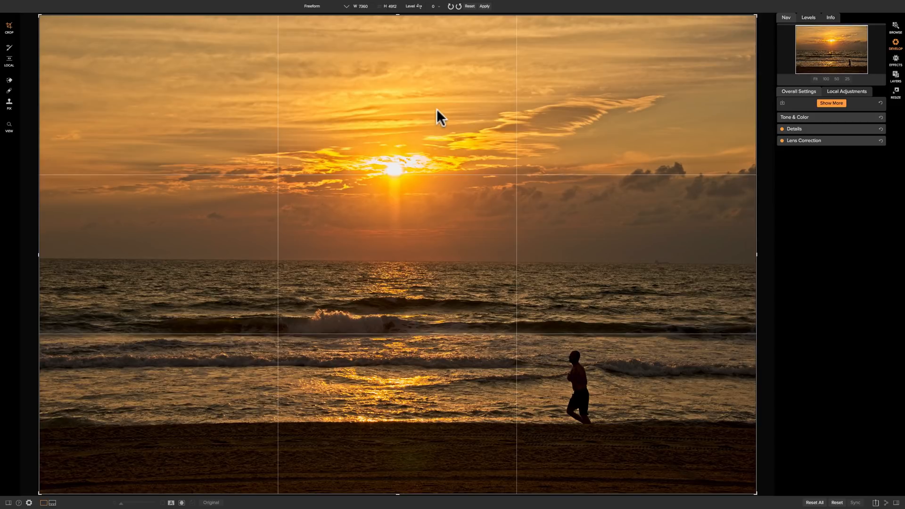
mouse_move(429, 42)
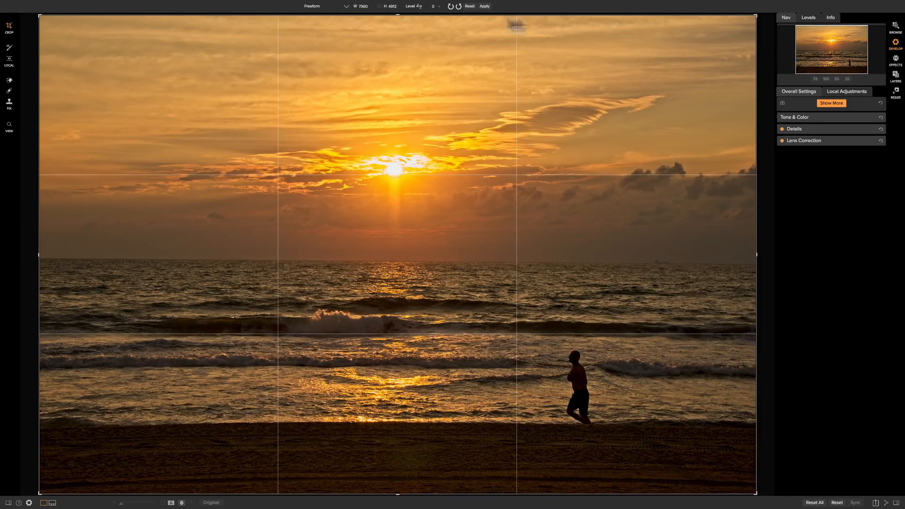
Tighten the freeform crop to a wide strip around the jogger and surf, about 4739×2088.
drag(396, 16, 397, 52)
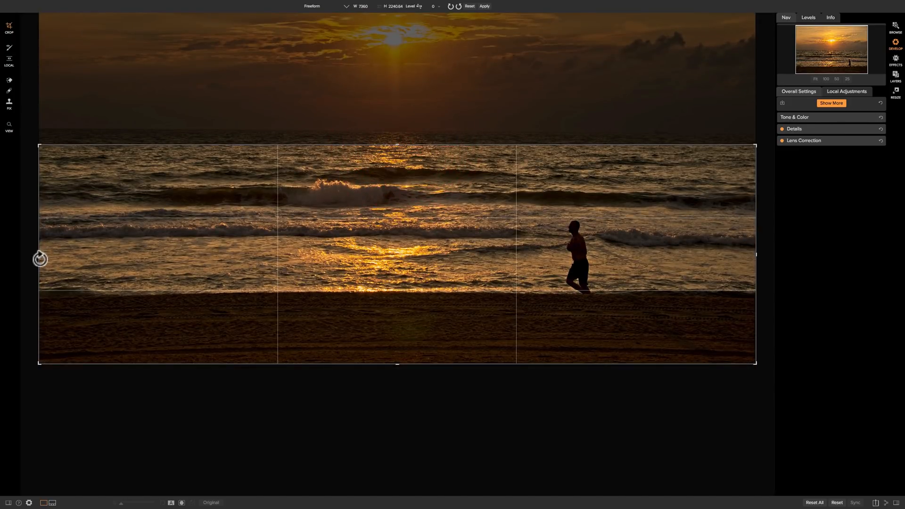
drag(41, 258, 163, 253)
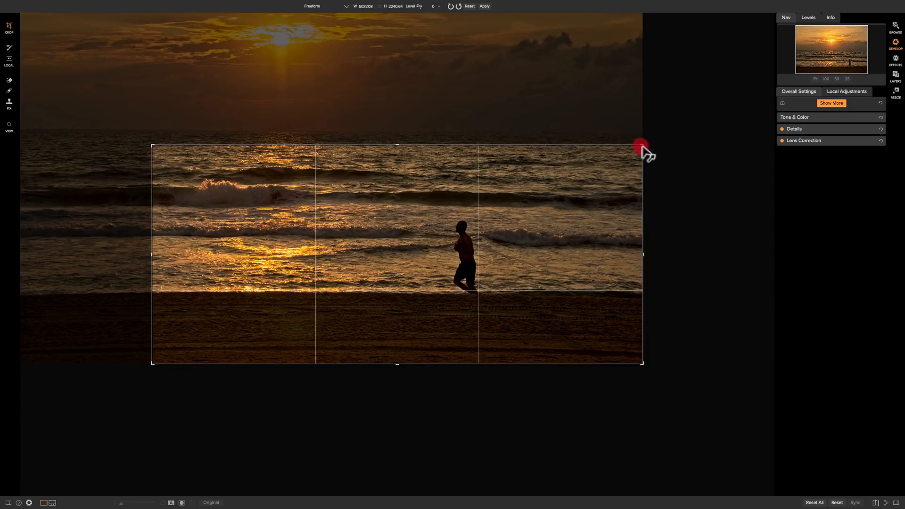
drag(641, 145, 629, 155)
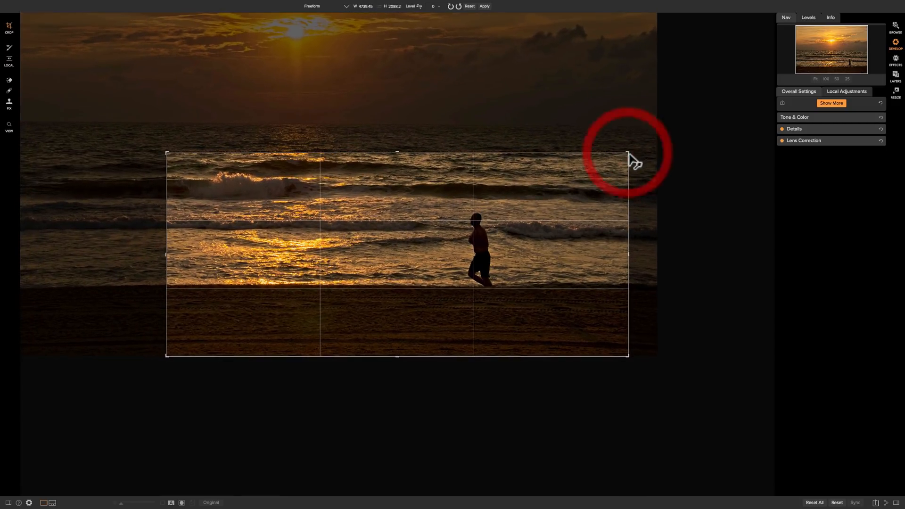
mouse_move(476, 245)
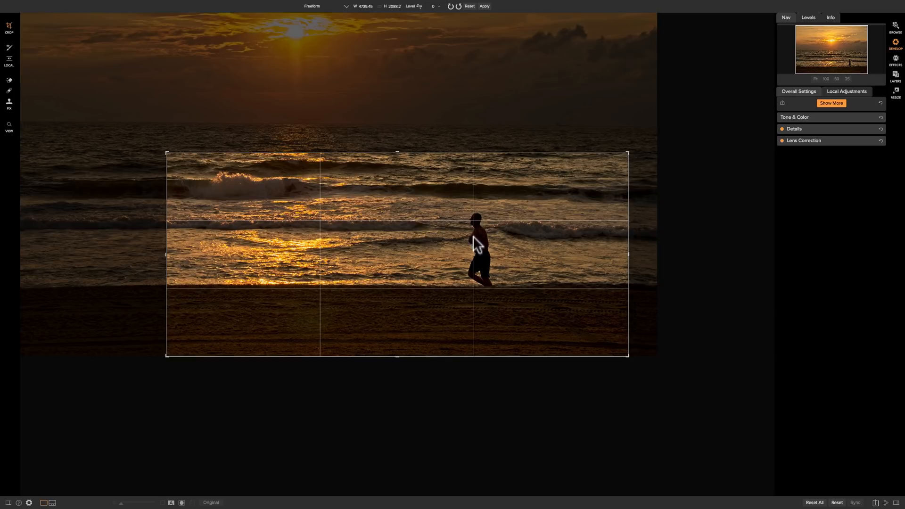
mouse_move(452, 194)
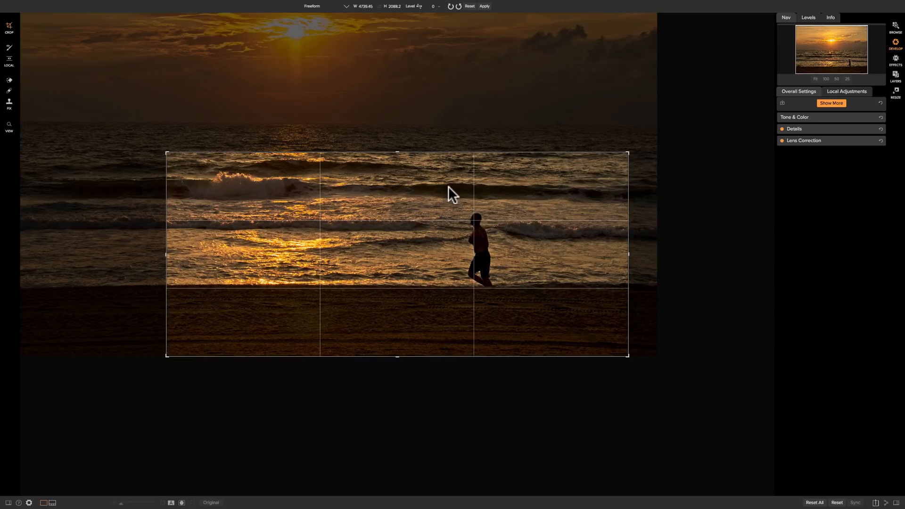
mouse_move(492, 199)
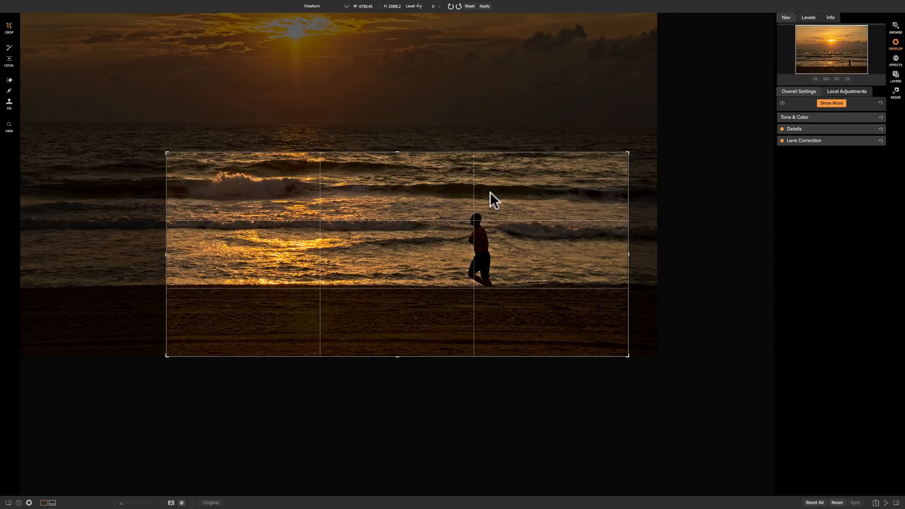
mouse_move(239, 96)
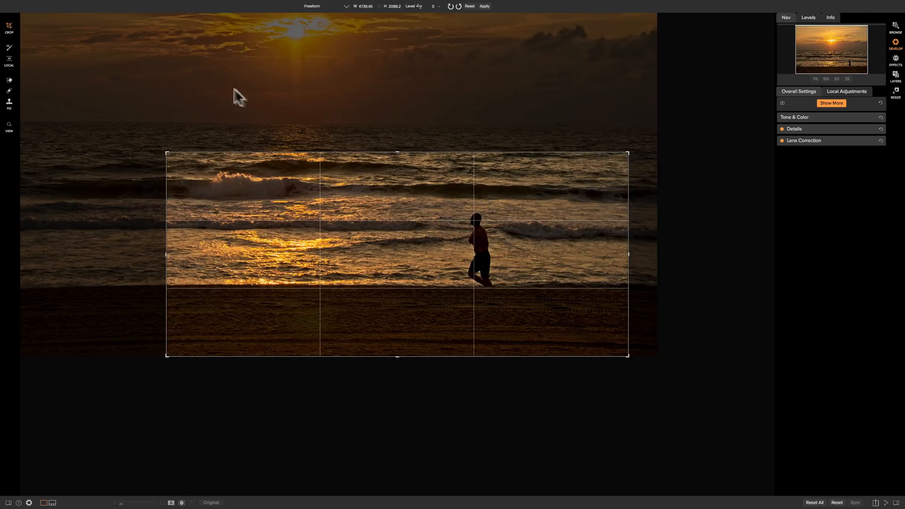
mouse_move(590, 315)
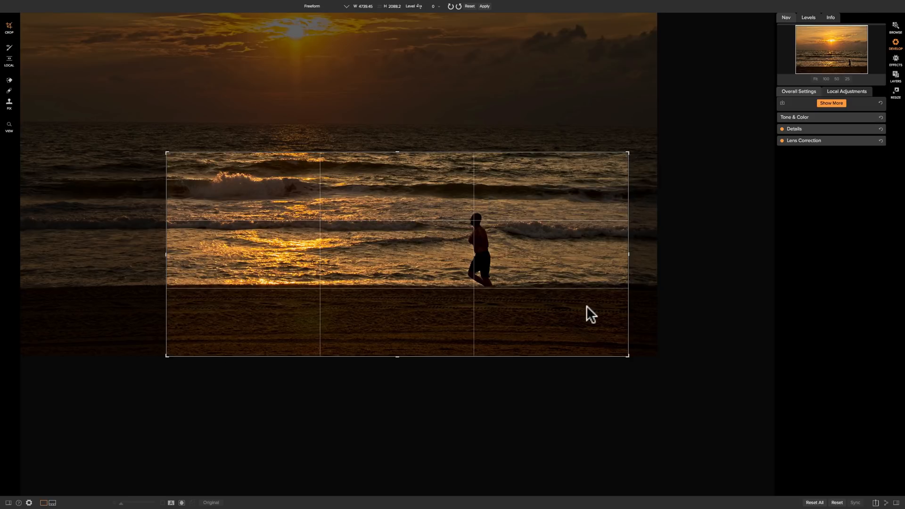
mouse_move(564, 313)
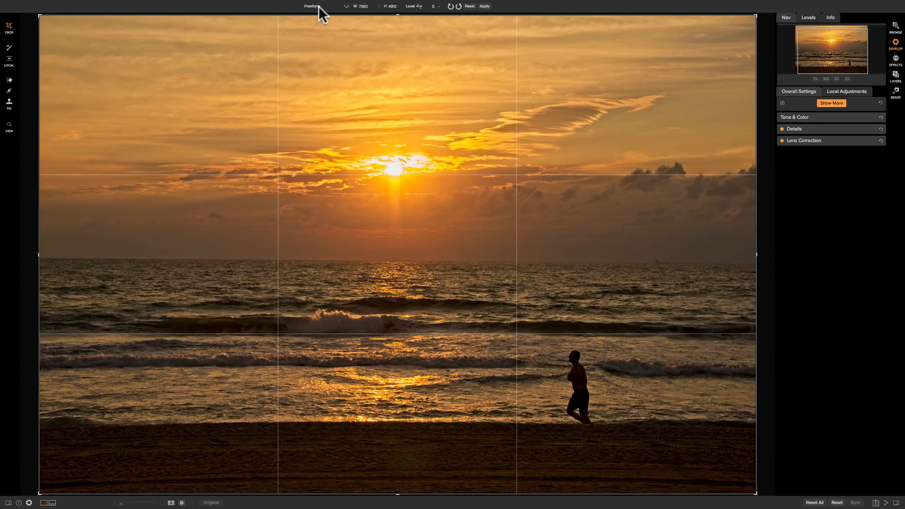
click(346, 7)
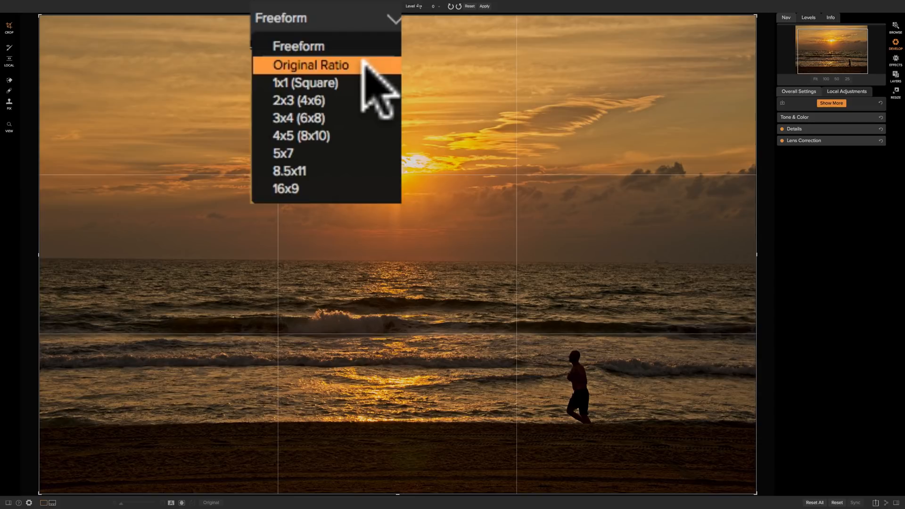
click(311, 65)
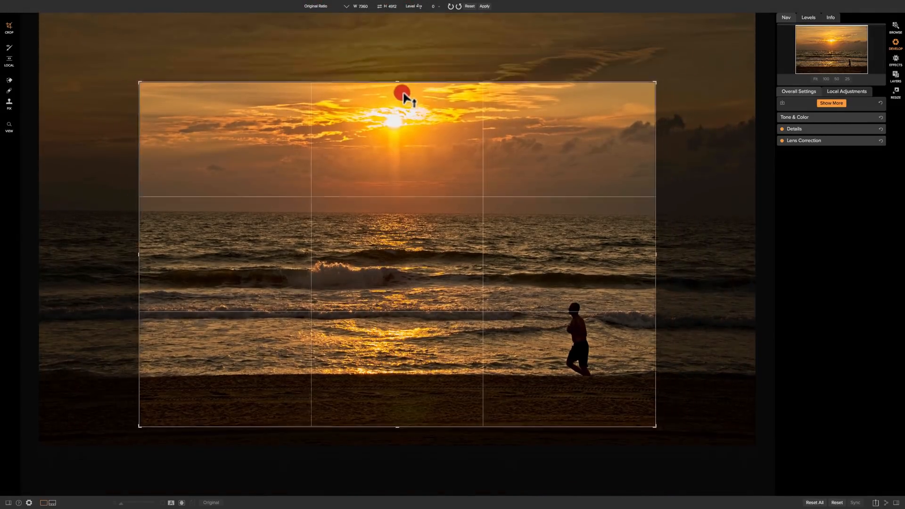
drag(396, 83, 396, 48)
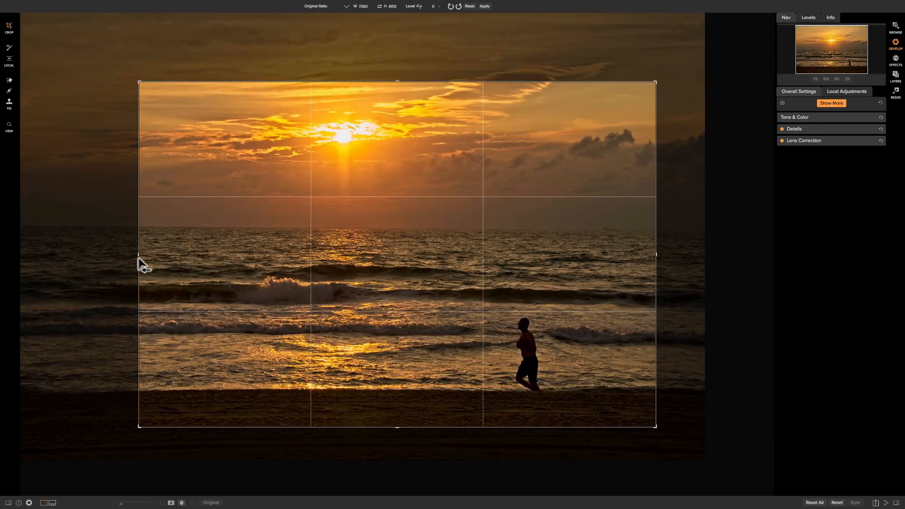
click(316, 7)
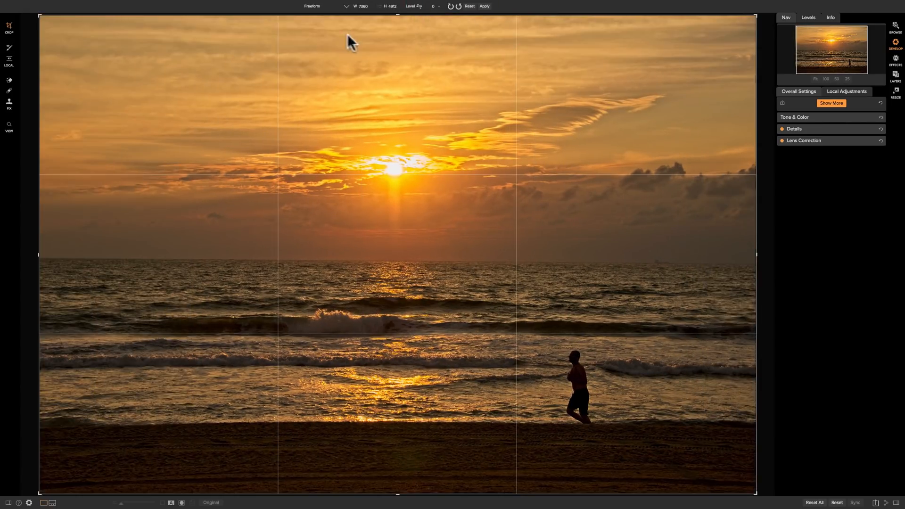
Try square, 2x3, 3x4 and finally 4x5 (8x10) crop aspect ratios.
click(312, 6)
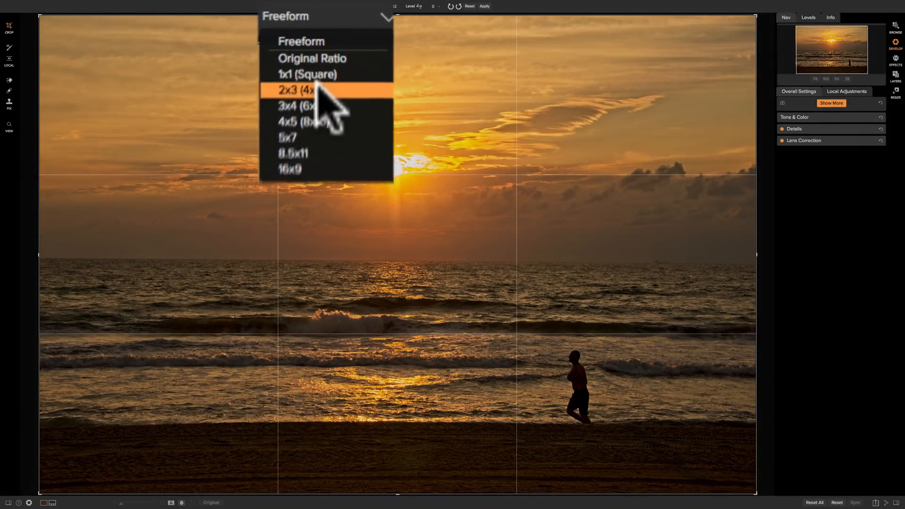
click(307, 74)
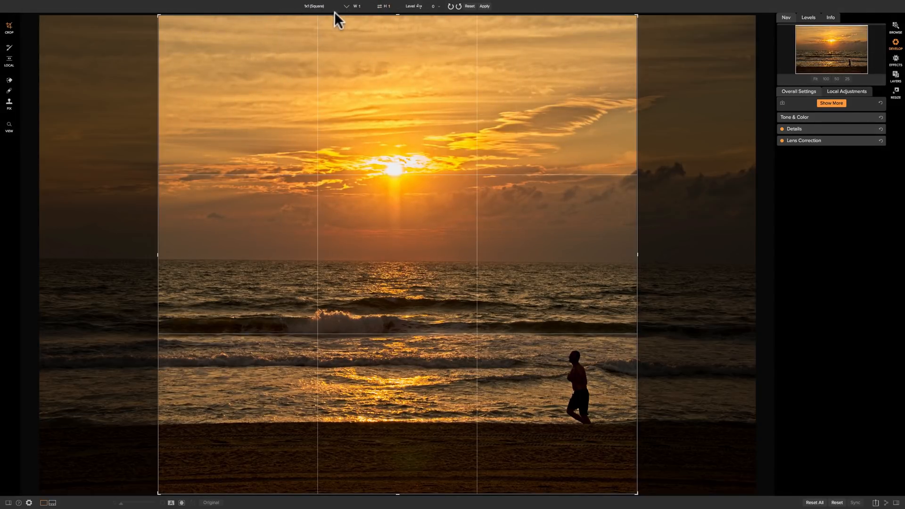
click(315, 7)
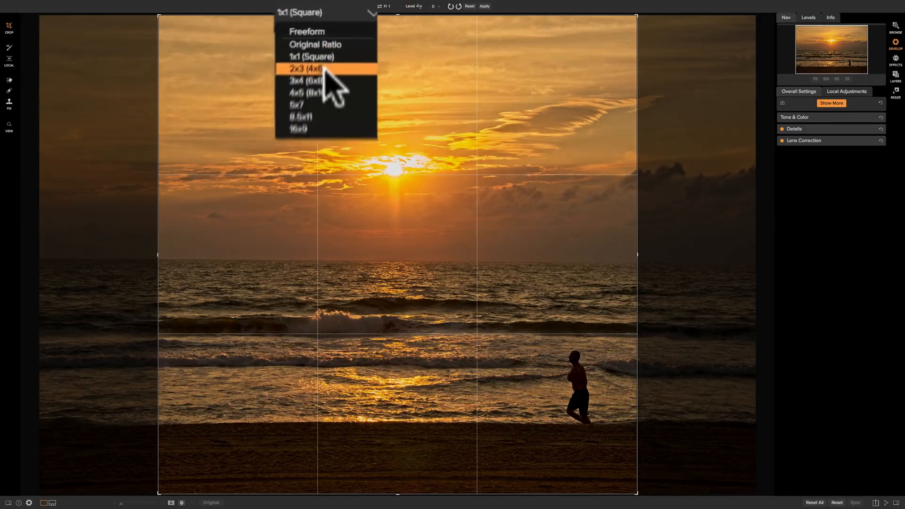
click(306, 68)
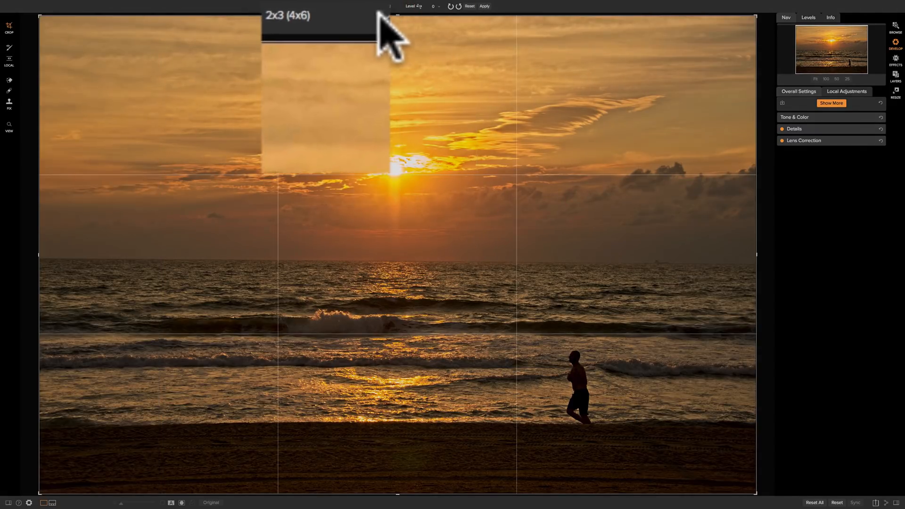
click(345, 6)
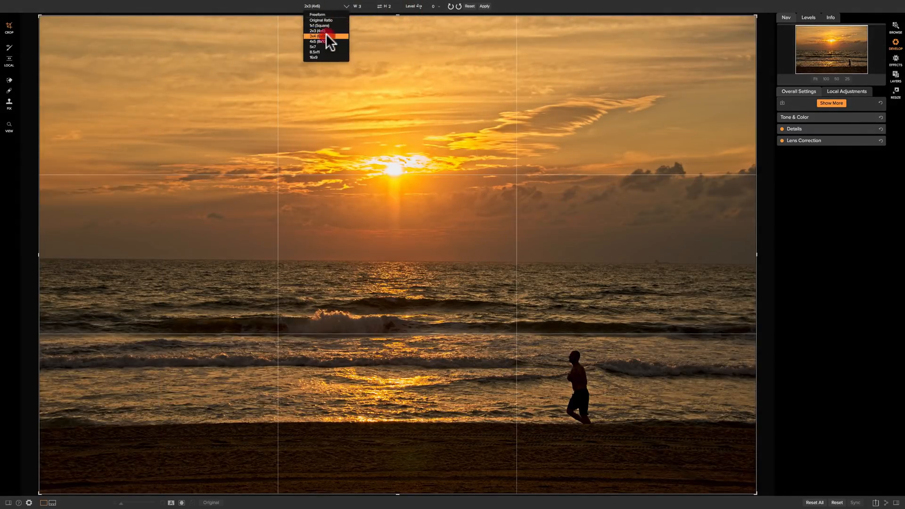
click(317, 40)
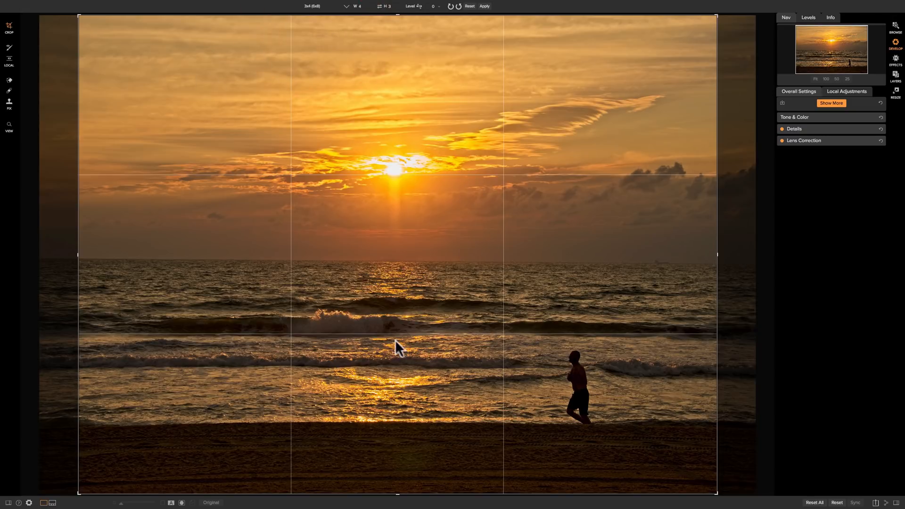
mouse_move(375, 119)
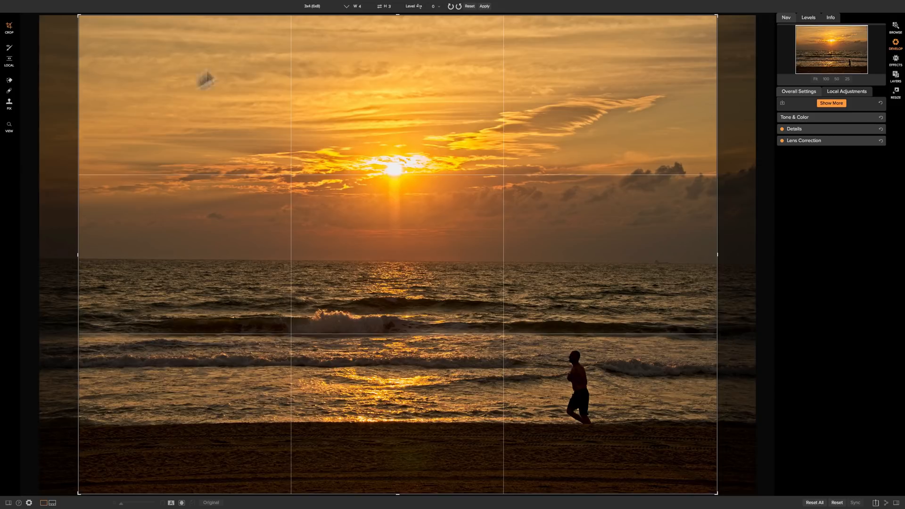
click(312, 7)
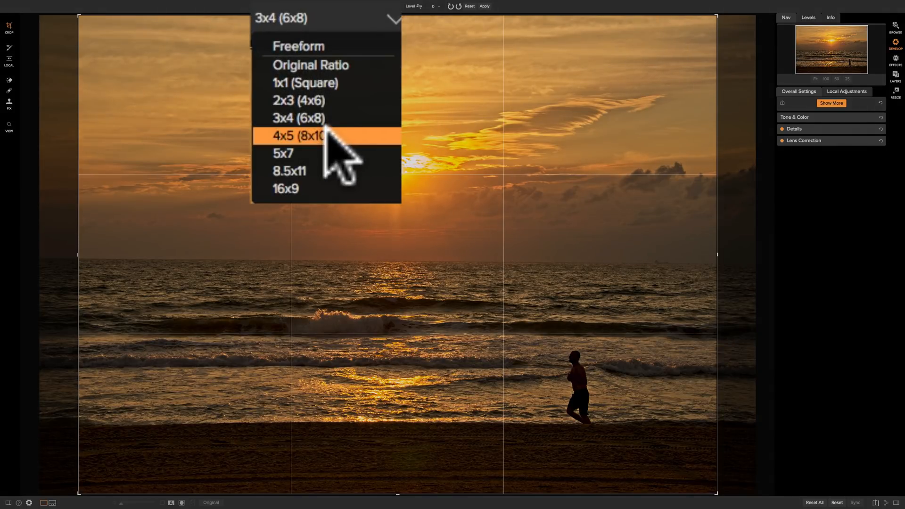
click(298, 136)
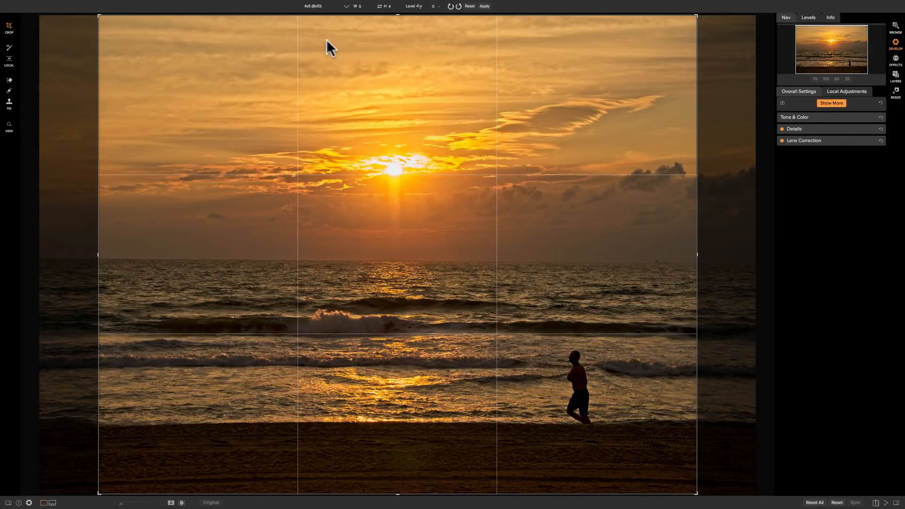
mouse_move(300, 11)
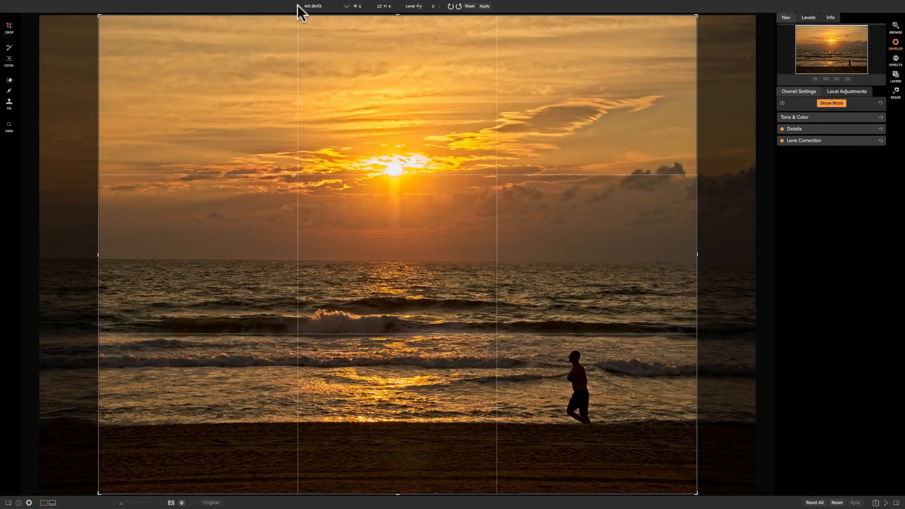
mouse_move(166, 13)
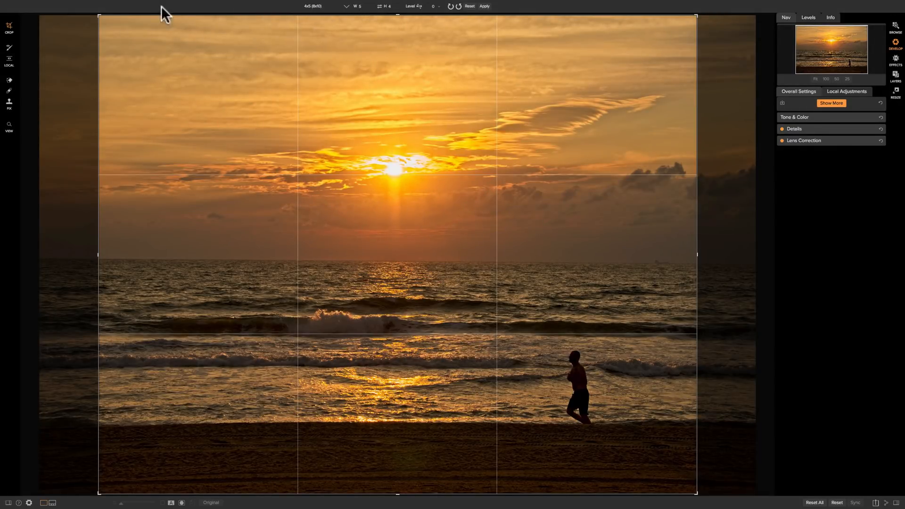
Reframe the 5:4 crop around the sun and jogger, then reset to the full frame.
drag(100, 16, 140, 39)
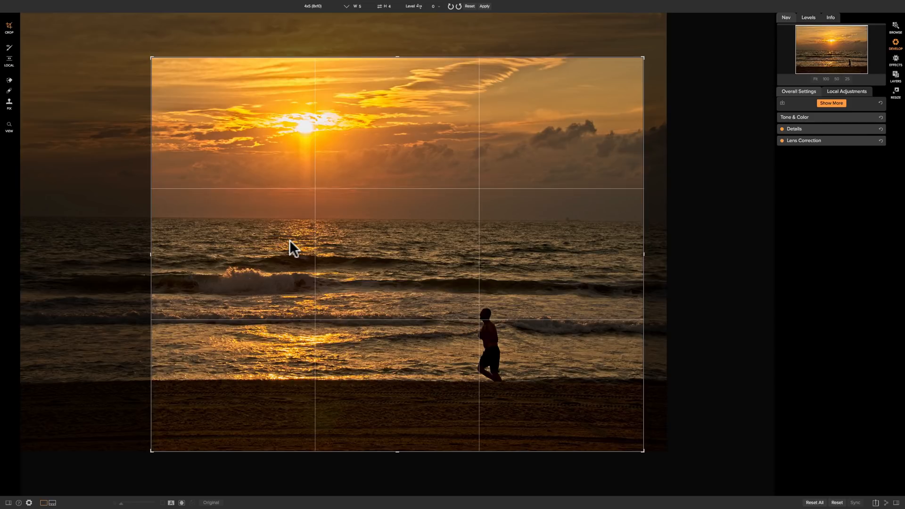
mouse_move(299, 12)
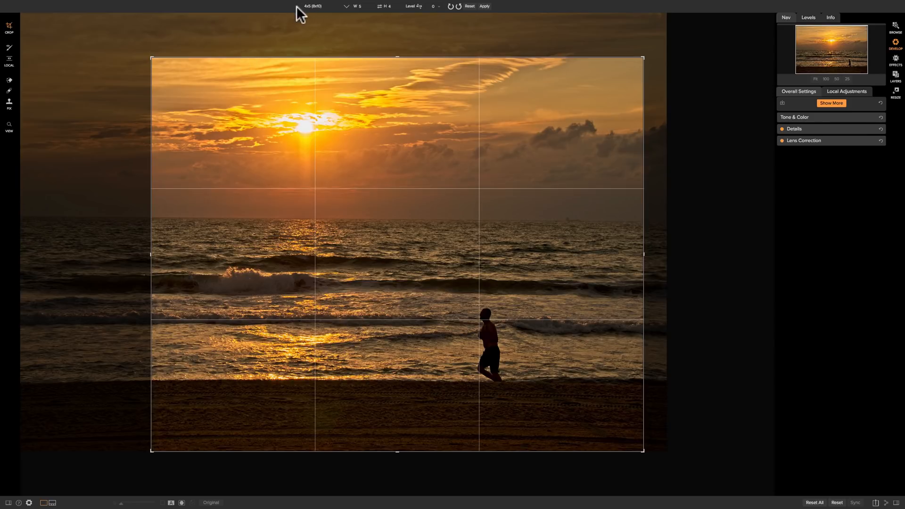
mouse_move(487, 12)
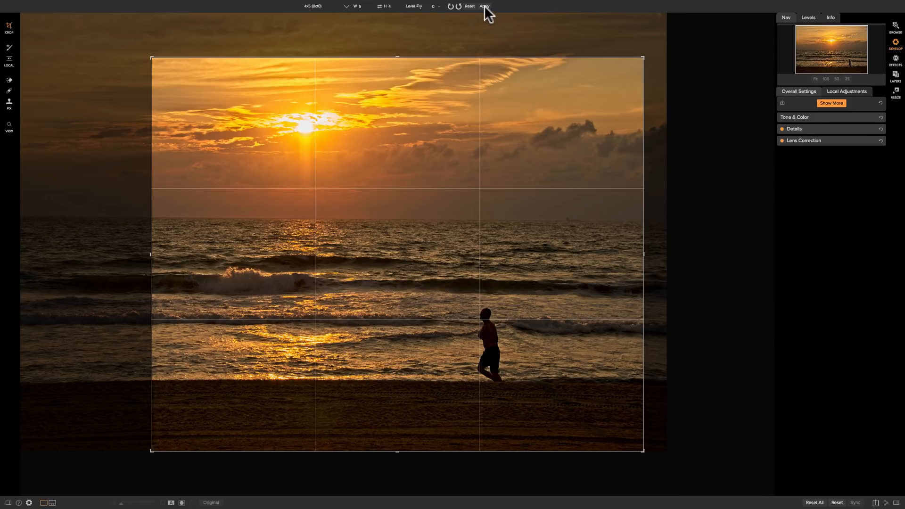
mouse_move(485, 7)
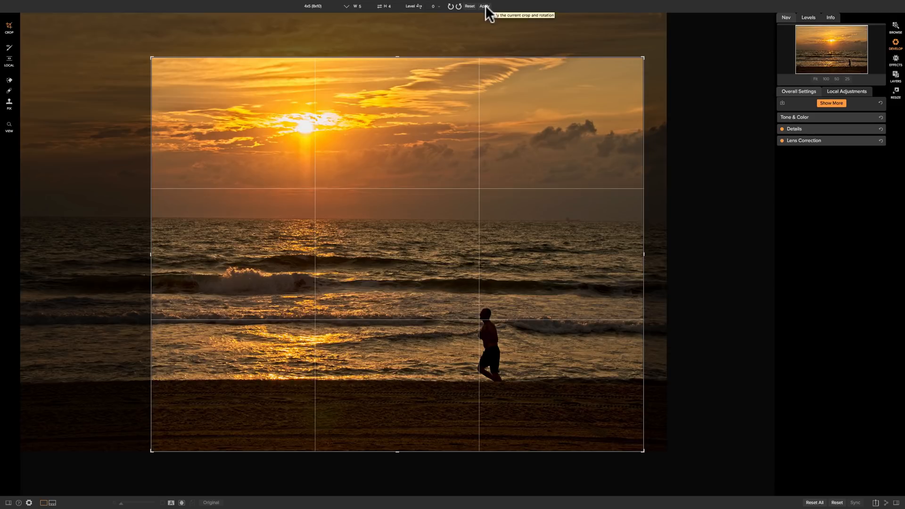
click(323, 6)
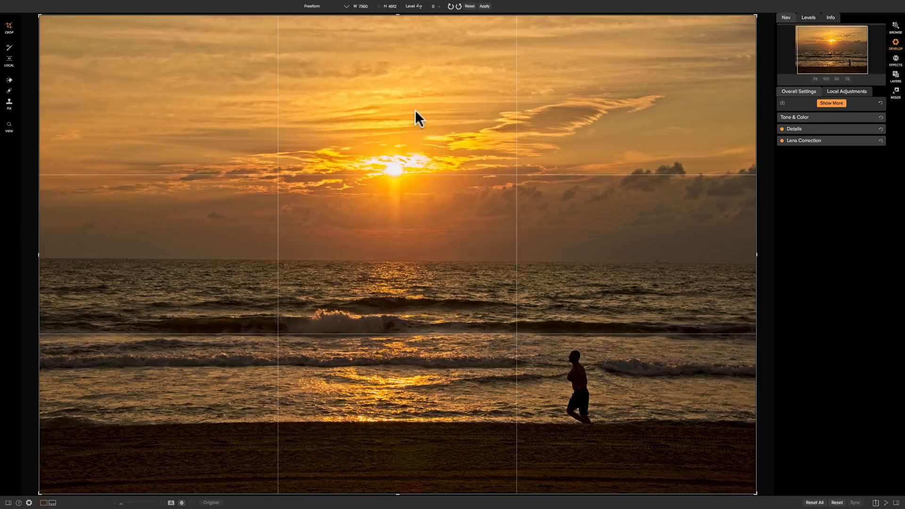
mouse_move(339, 12)
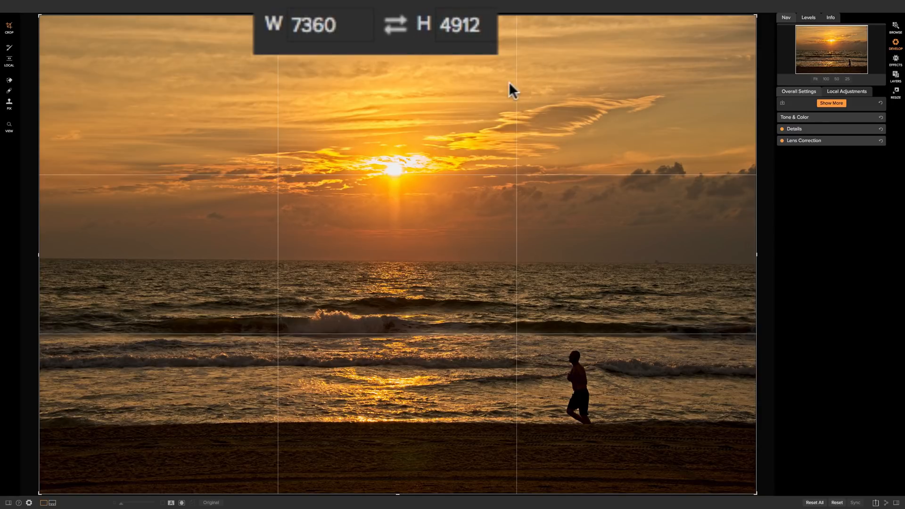
mouse_move(441, 125)
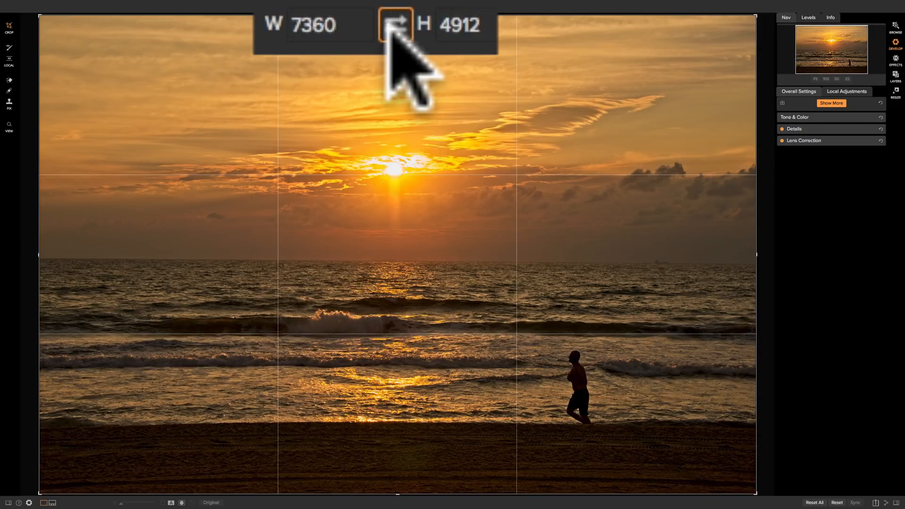
Flip the original-ratio crop to portrait, reposition it, then flip back to landscape full frame.
click(396, 23)
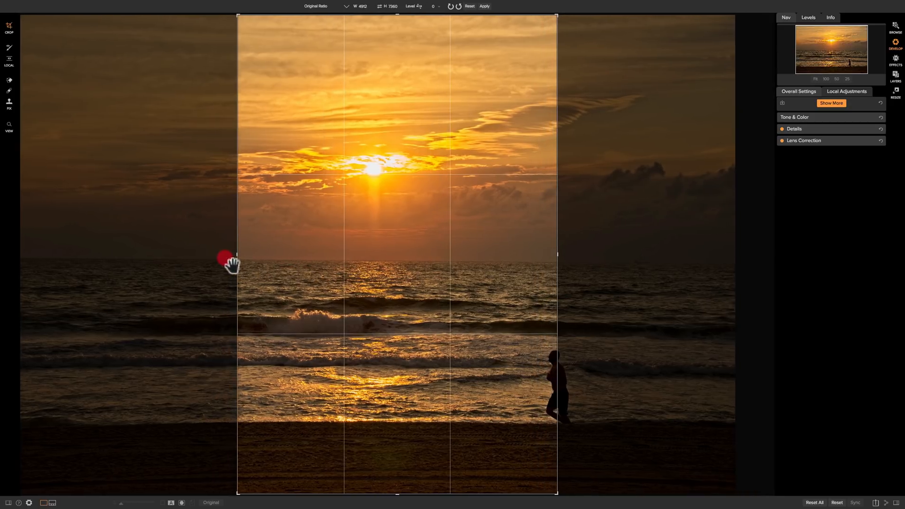
drag(228, 260, 413, 291)
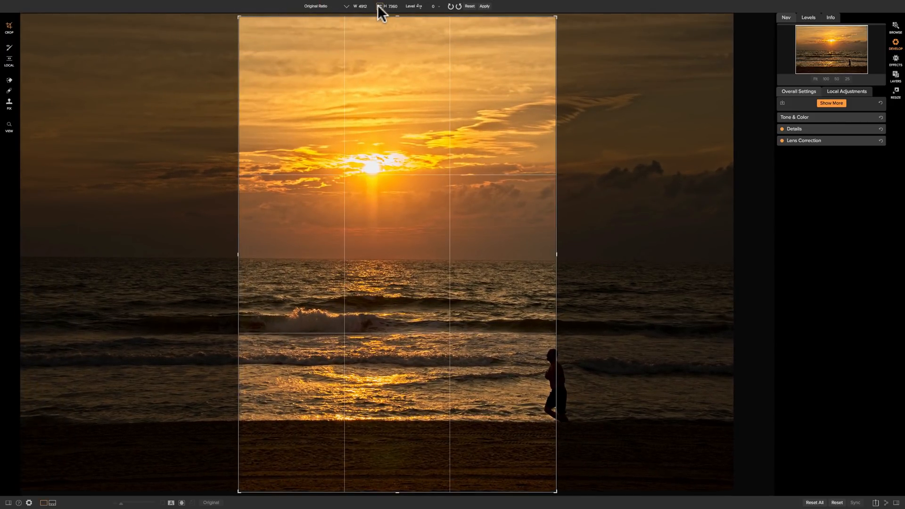
click(379, 7)
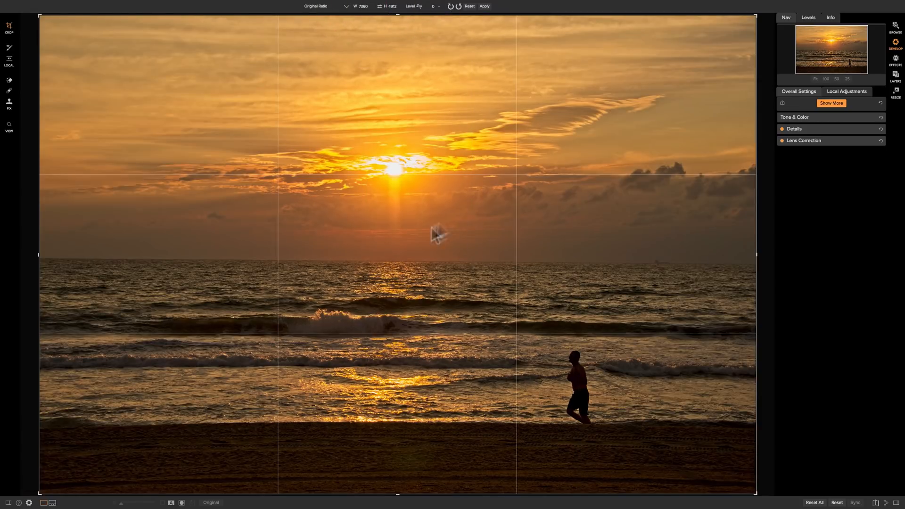
mouse_move(437, 87)
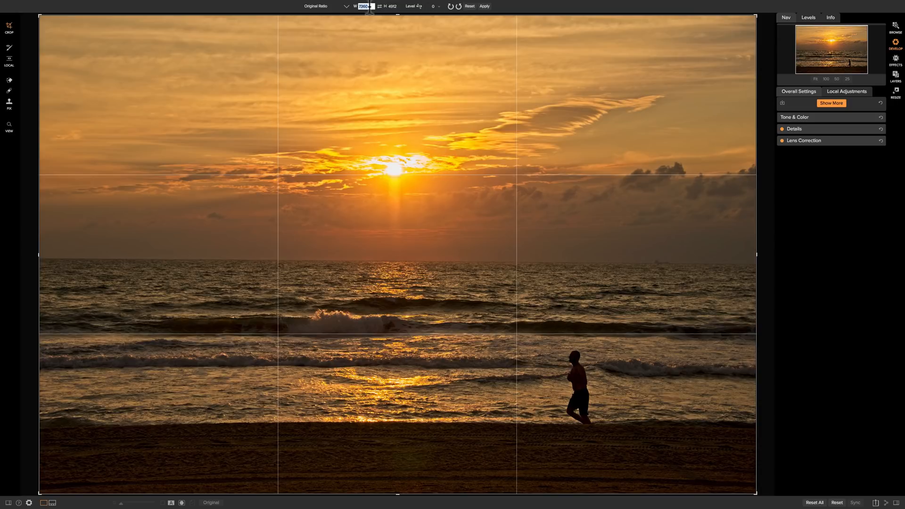
Enter a custom crop of 6000 wide by 4000 high pixels over the sun and surf.
text(6000)
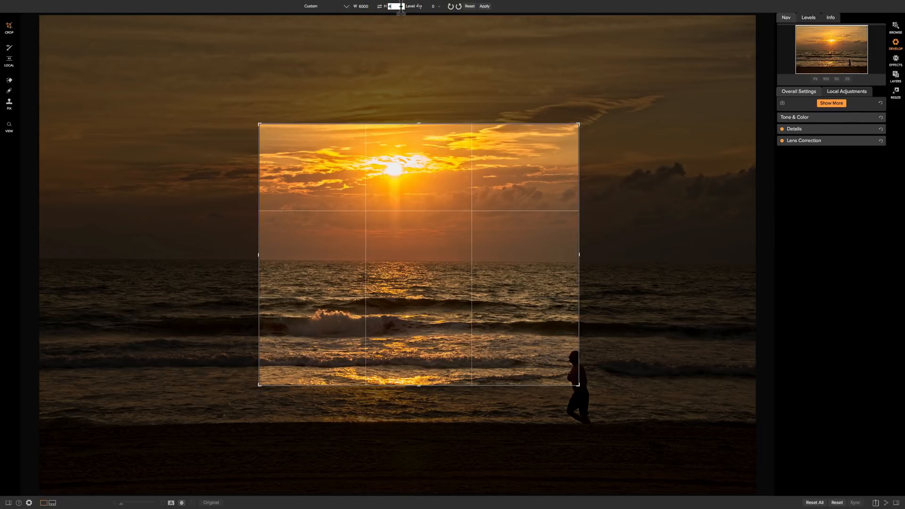
text(4000)
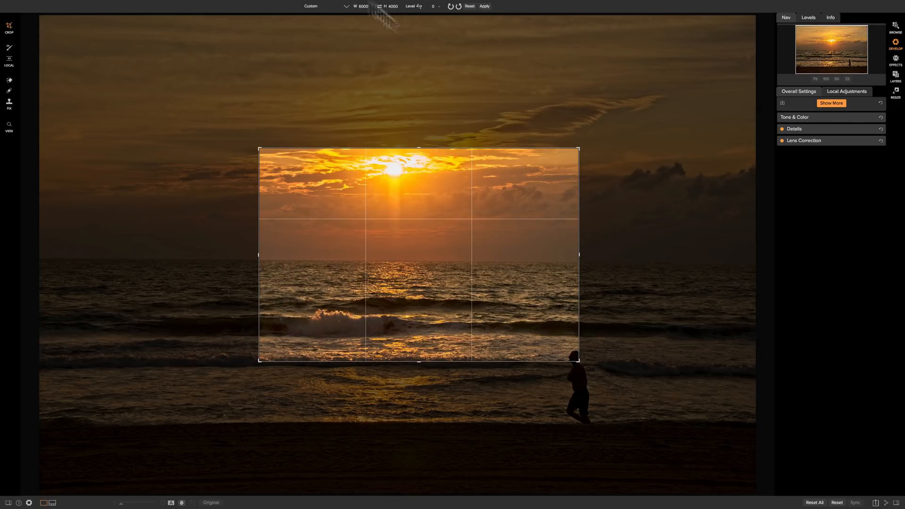
mouse_move(584, 157)
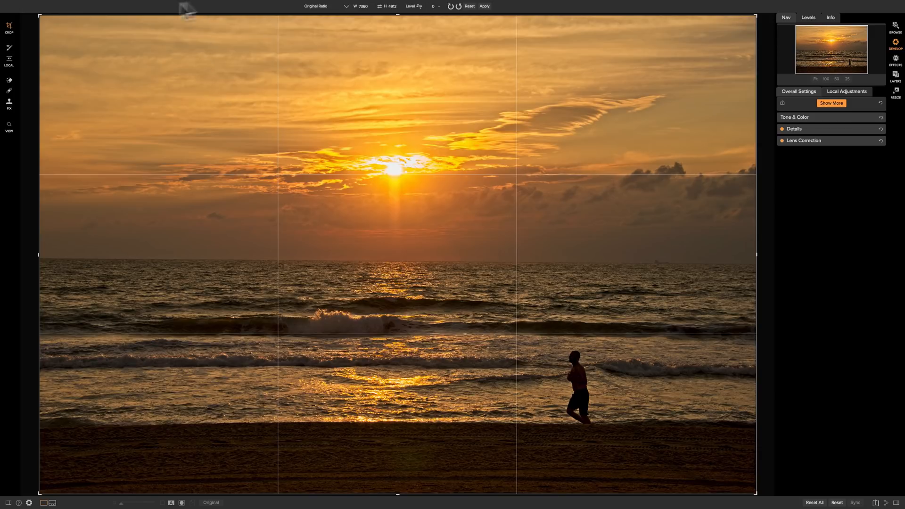
mouse_move(46, 21)
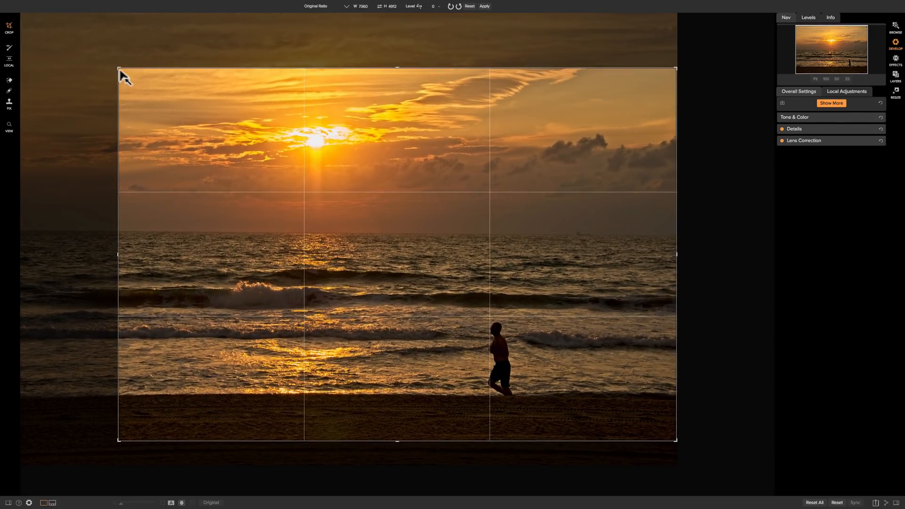
Shrink the original-ratio crop to put sun and jogger on thirds lines and apply it.
drag(119, 68, 137, 81)
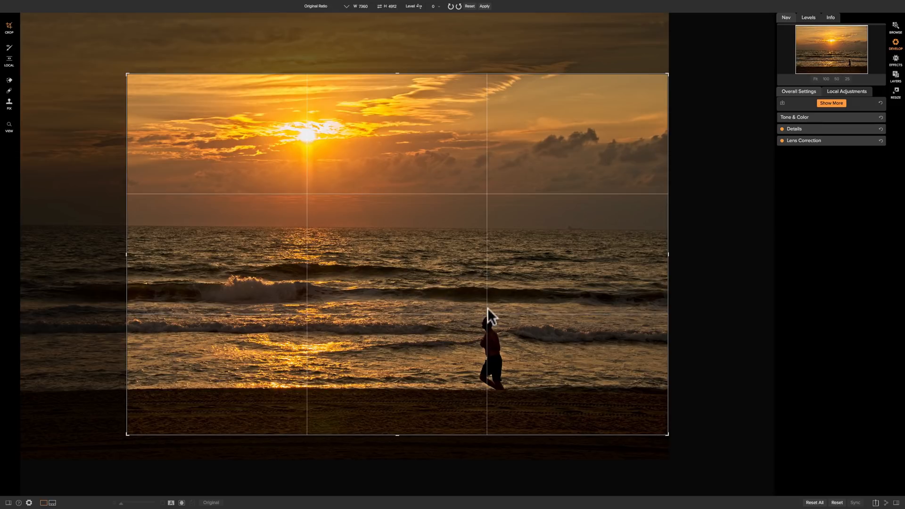
mouse_move(402, 180)
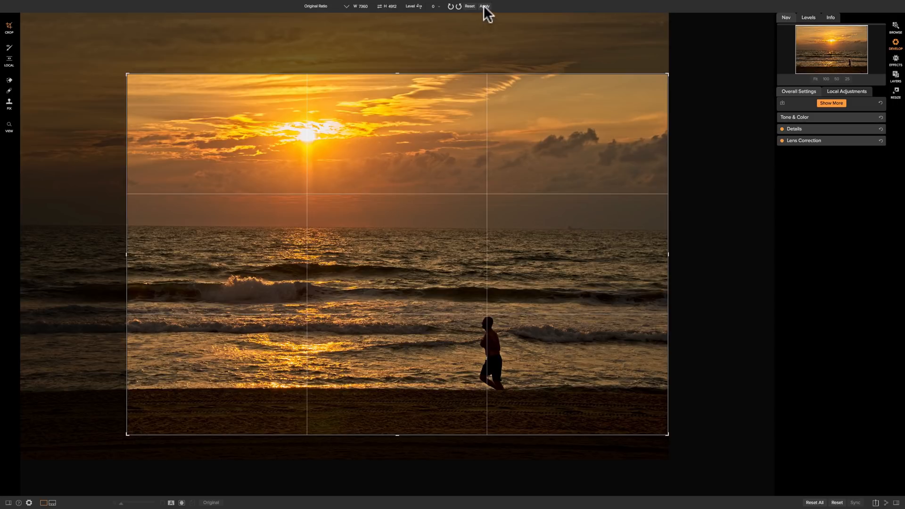
click(484, 7)
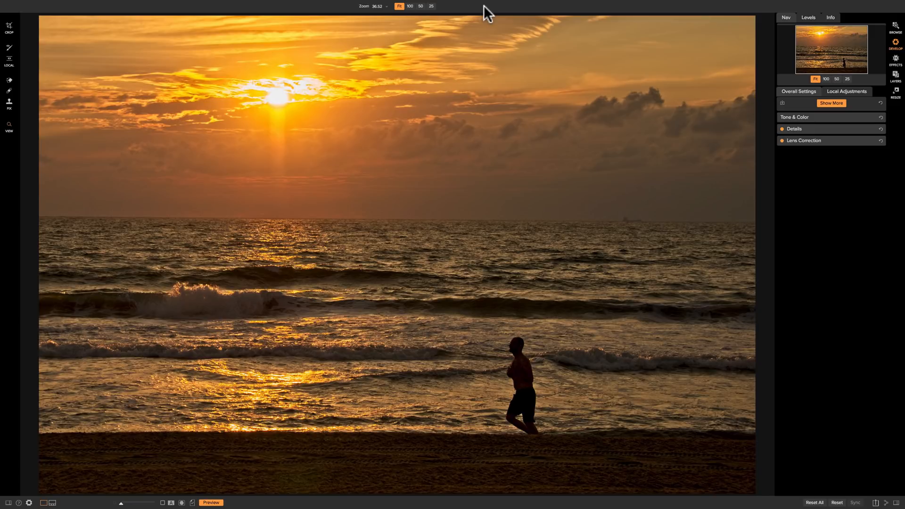
mouse_move(482, 297)
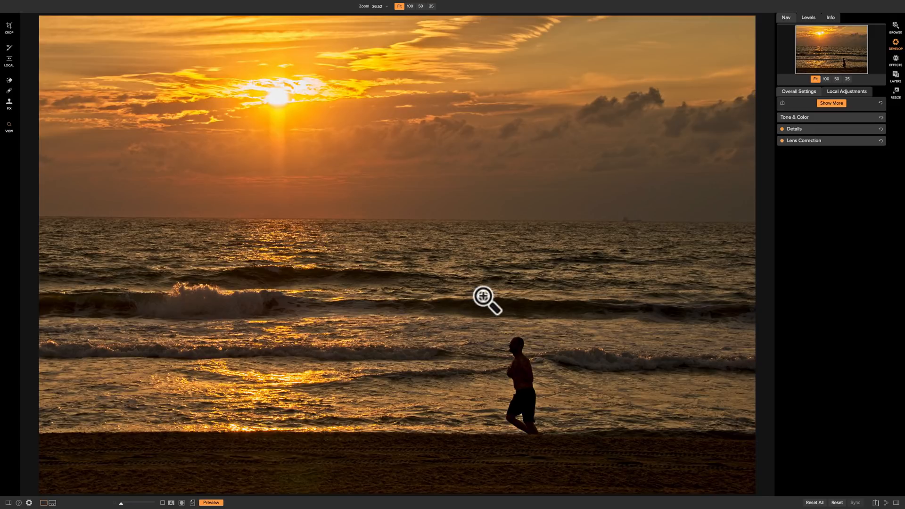
mouse_move(10, 26)
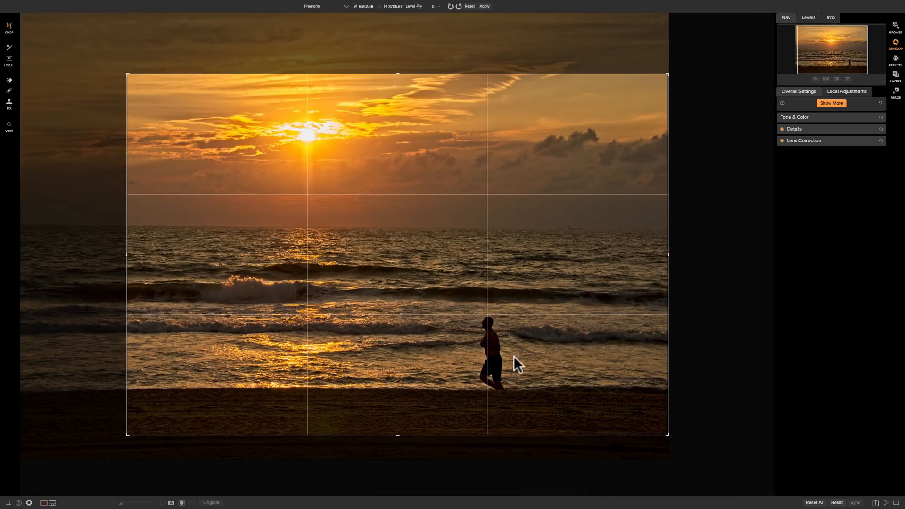
mouse_move(489, 242)
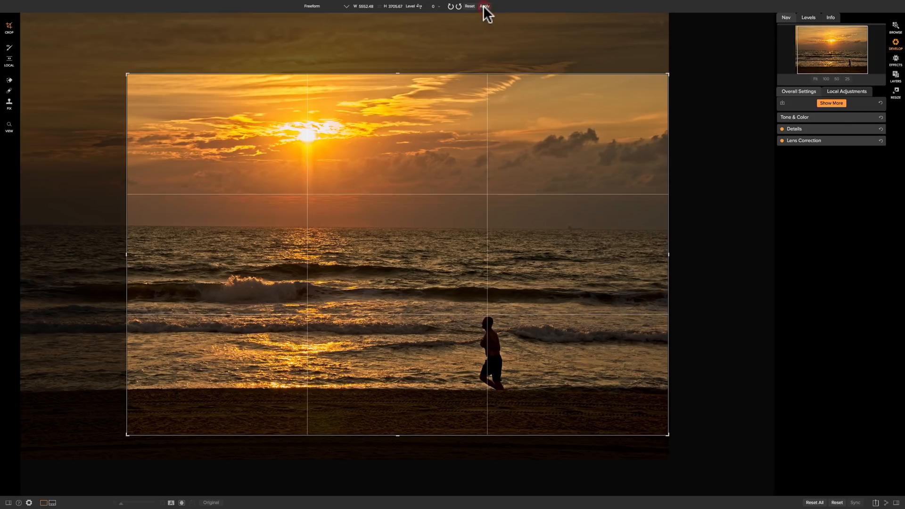
click(484, 7)
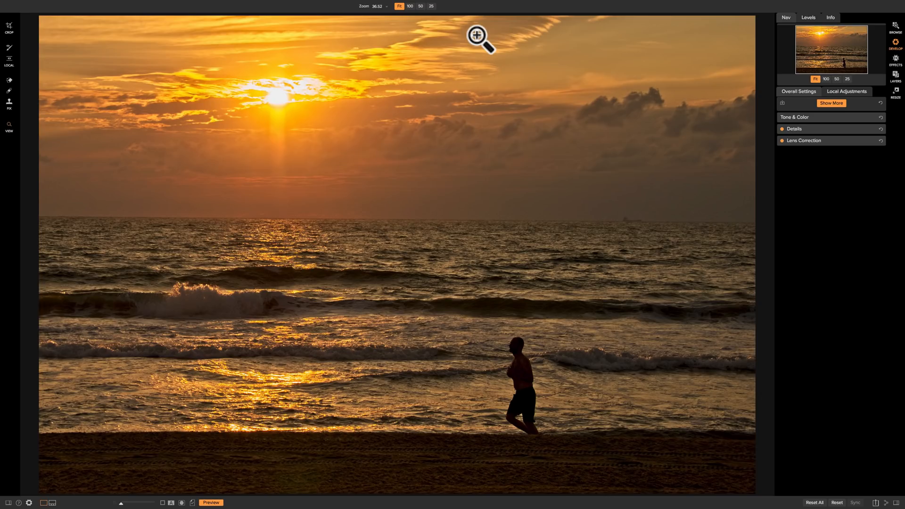
mouse_move(10, 44)
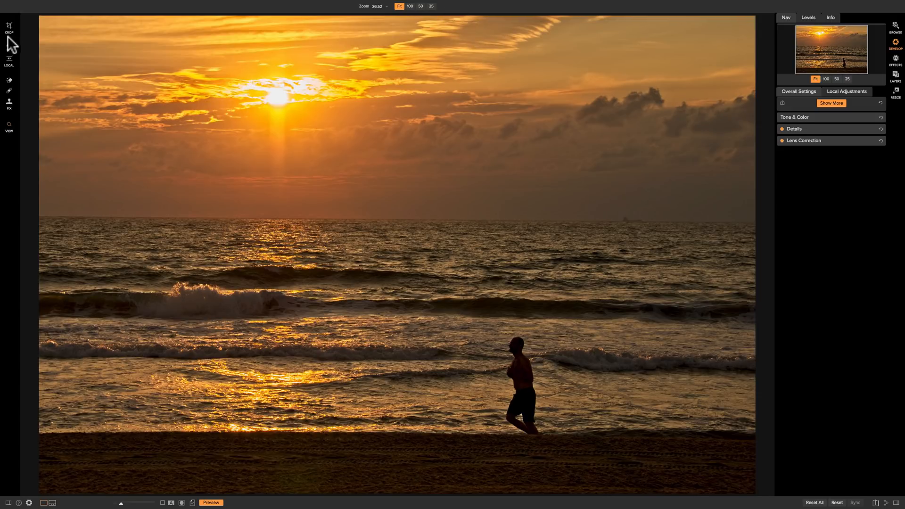
click(9, 25)
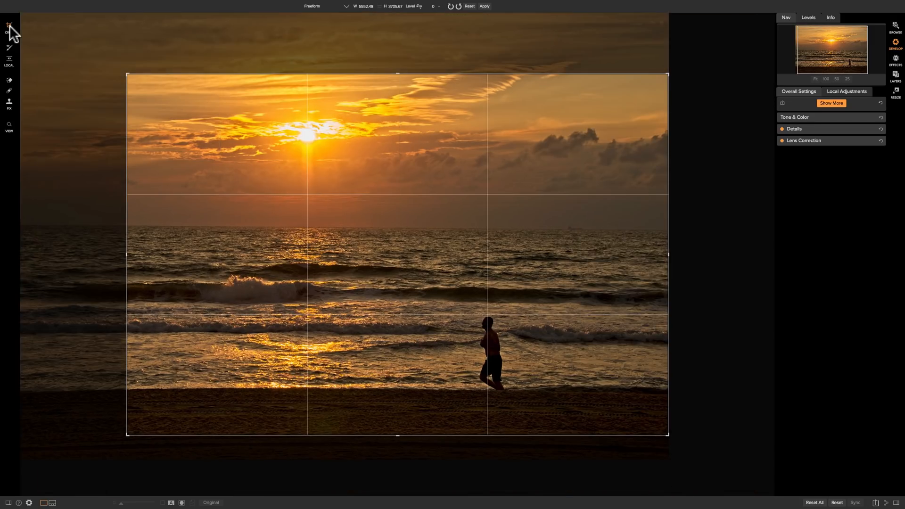
click(483, 7)
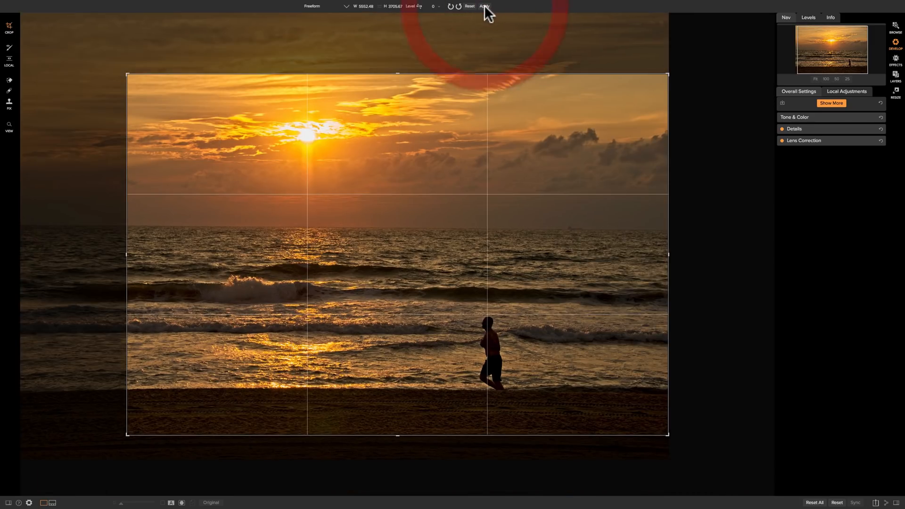
click(483, 7)
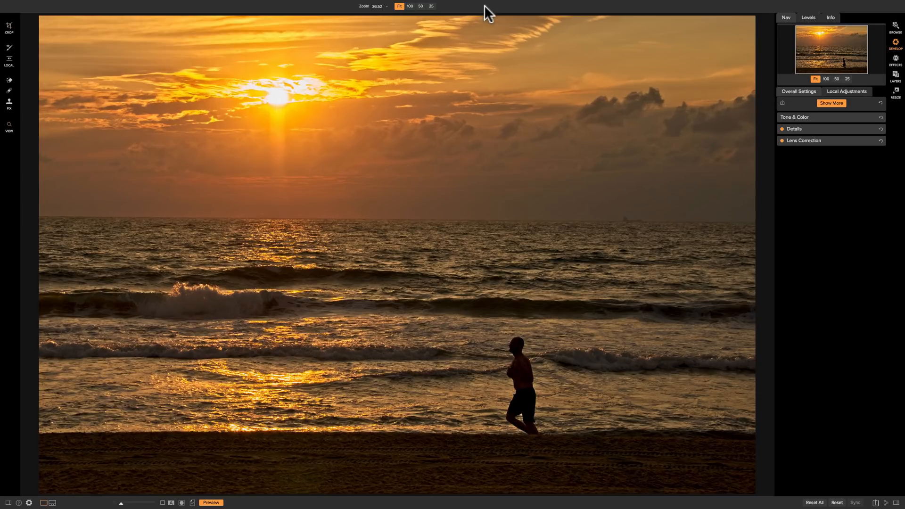